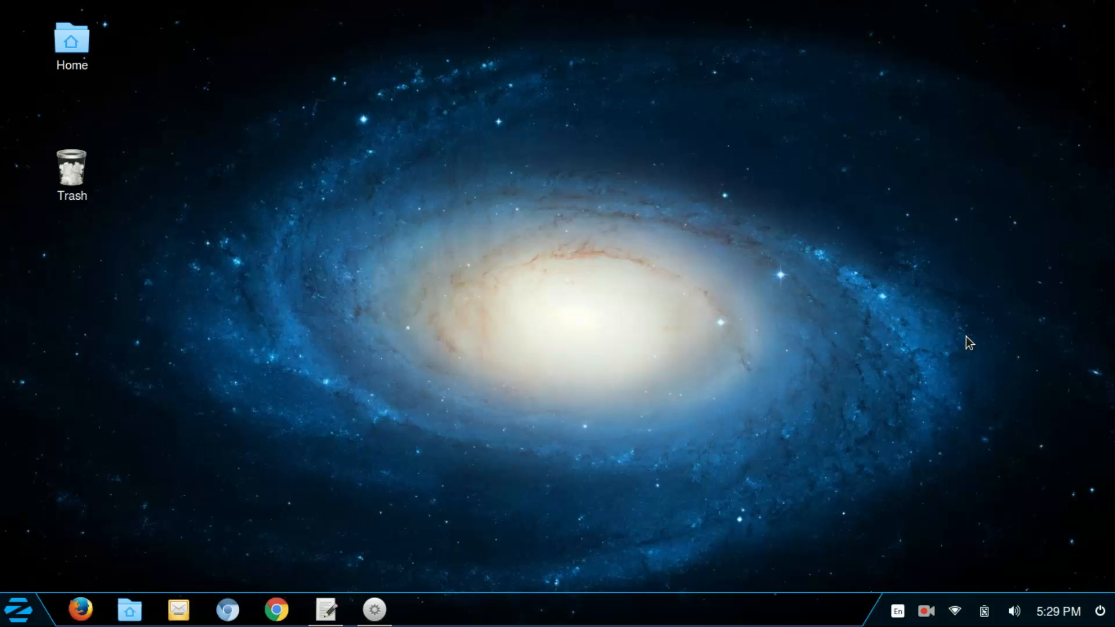
Step: Launch a GNOME Terminal window from the taskbar, ready at an empty prompt
click(421, 610)
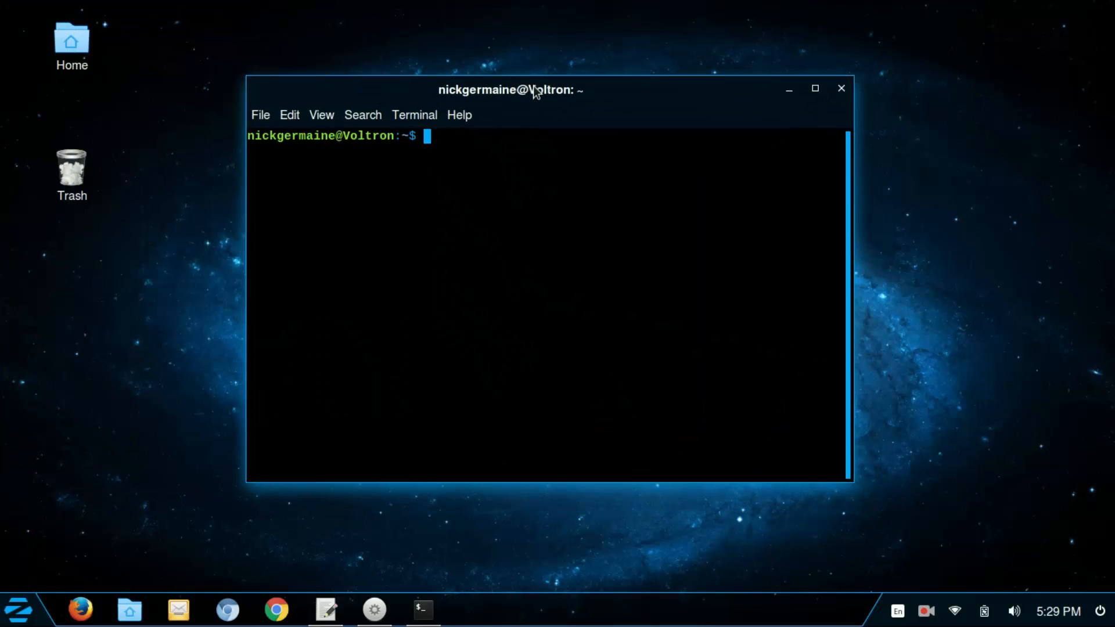
mouse_move(569, 242)
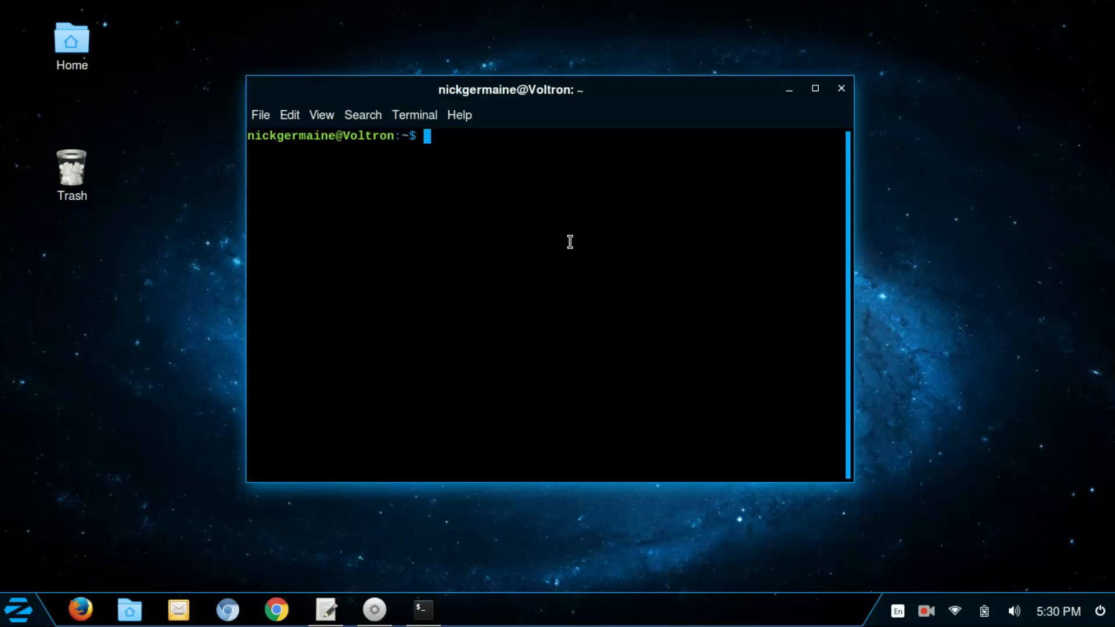
Step: Run ping google.com and stop it, showing 27 sent, 27 received, 0% loss
text(p)
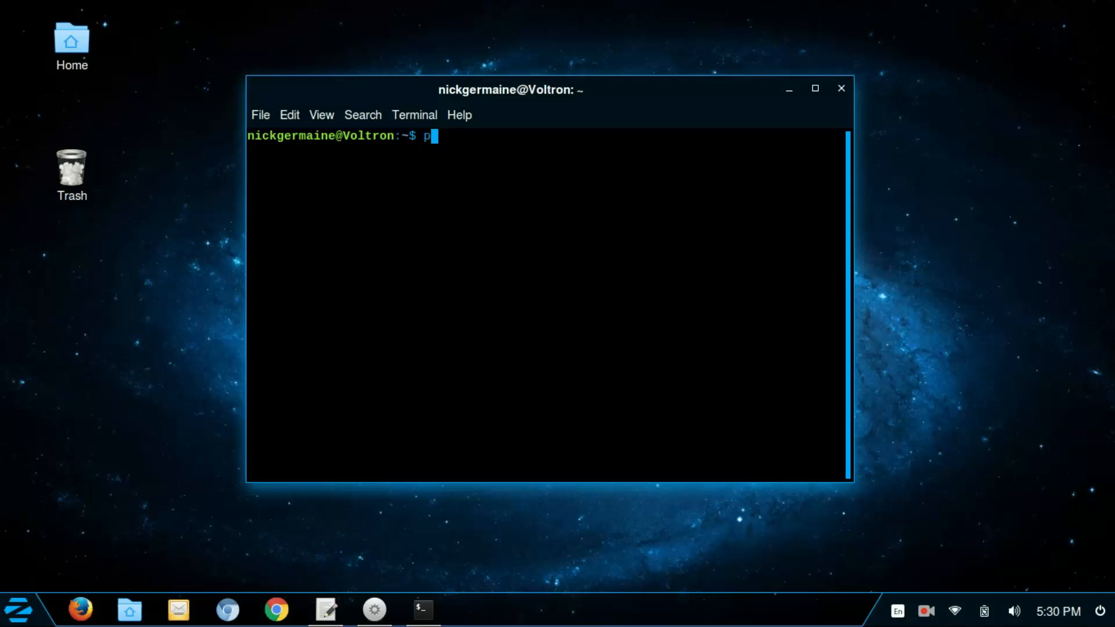
text(ing)
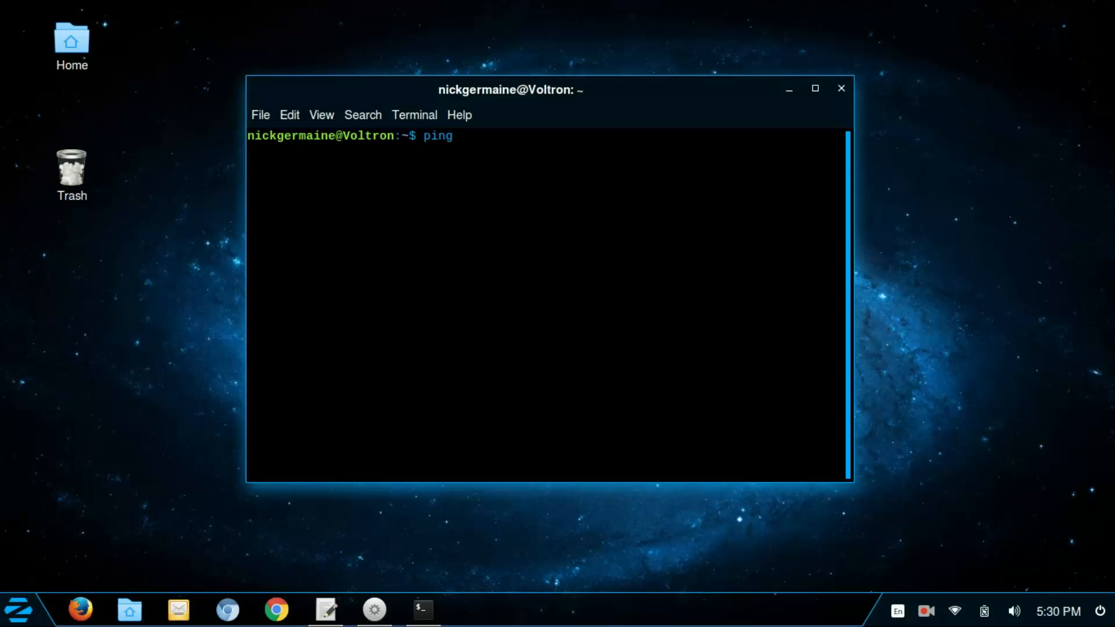
text(google.)
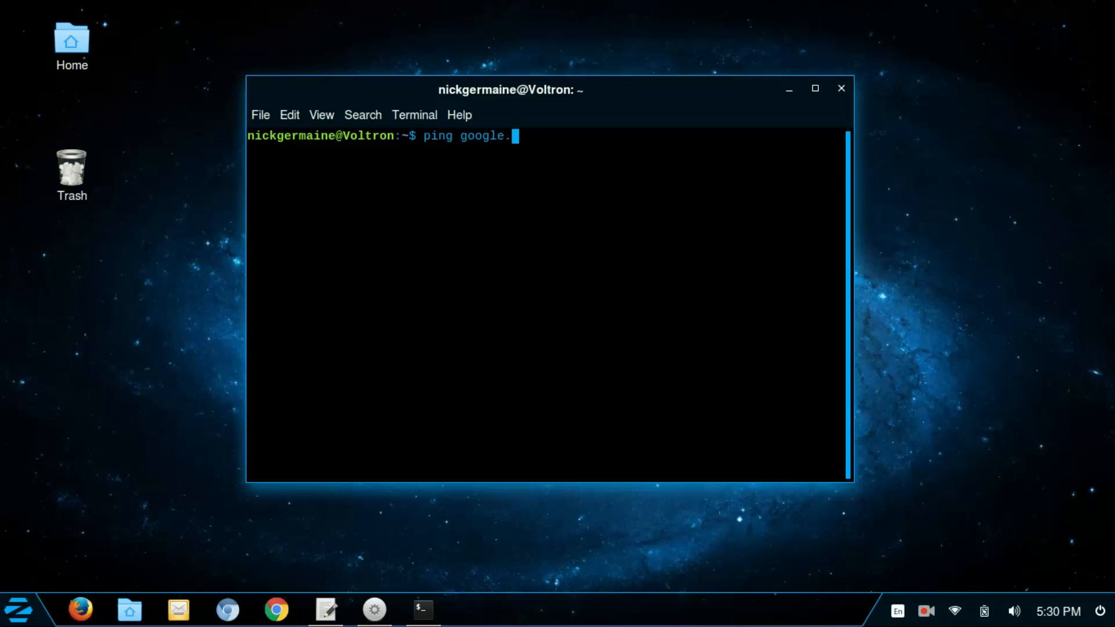
key(Return)
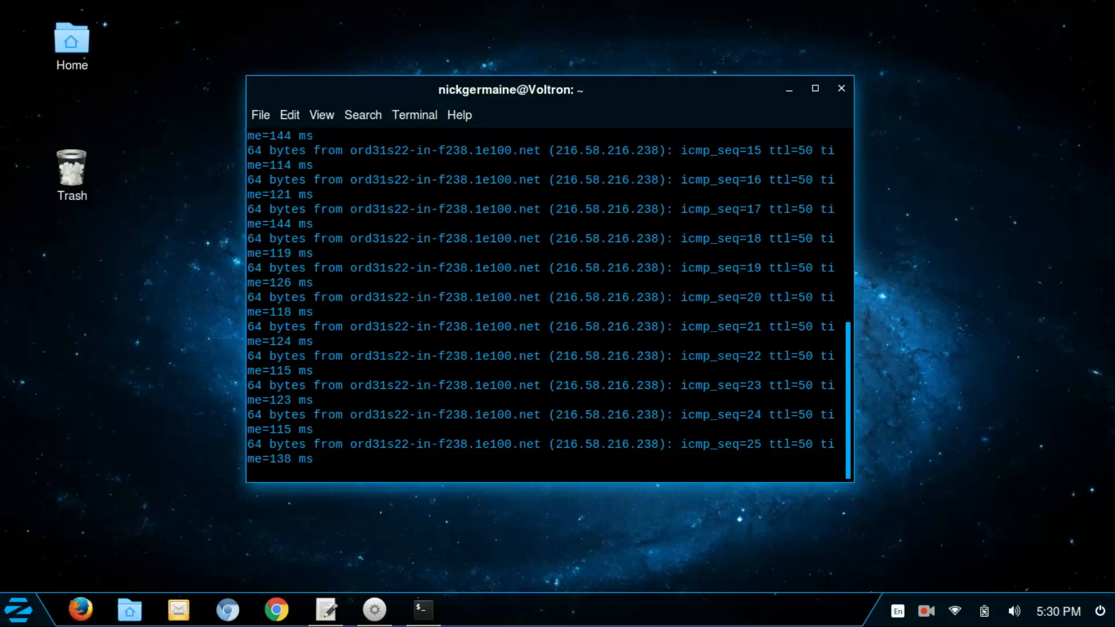
key(ctrl+c)
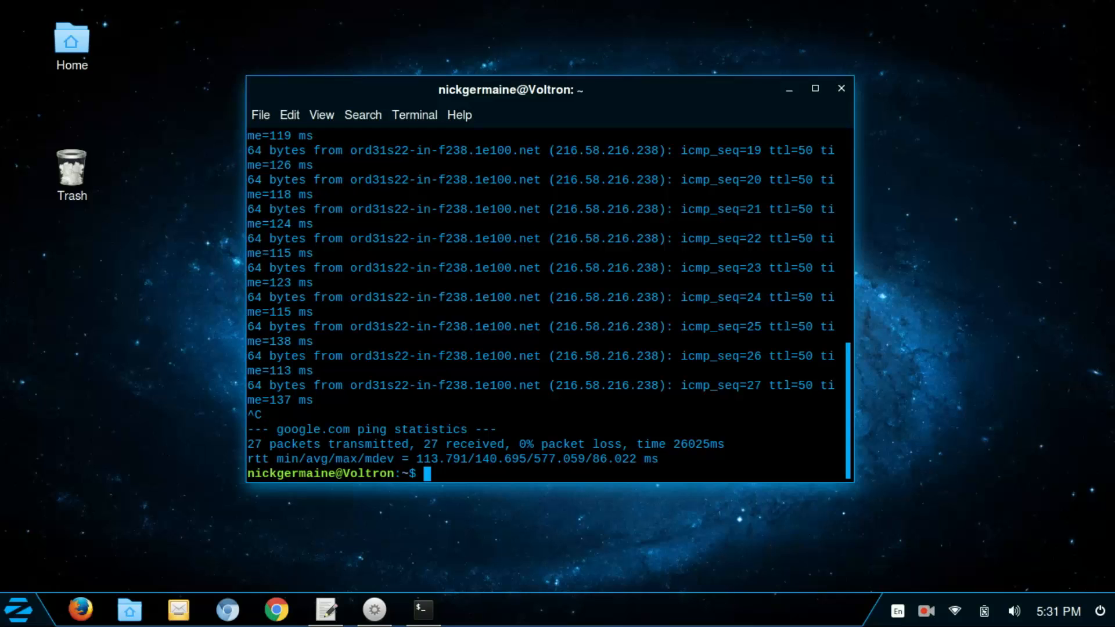
Step: Clear the ping output and run ifconfig to list eno1 and lo interface details
text(clear)
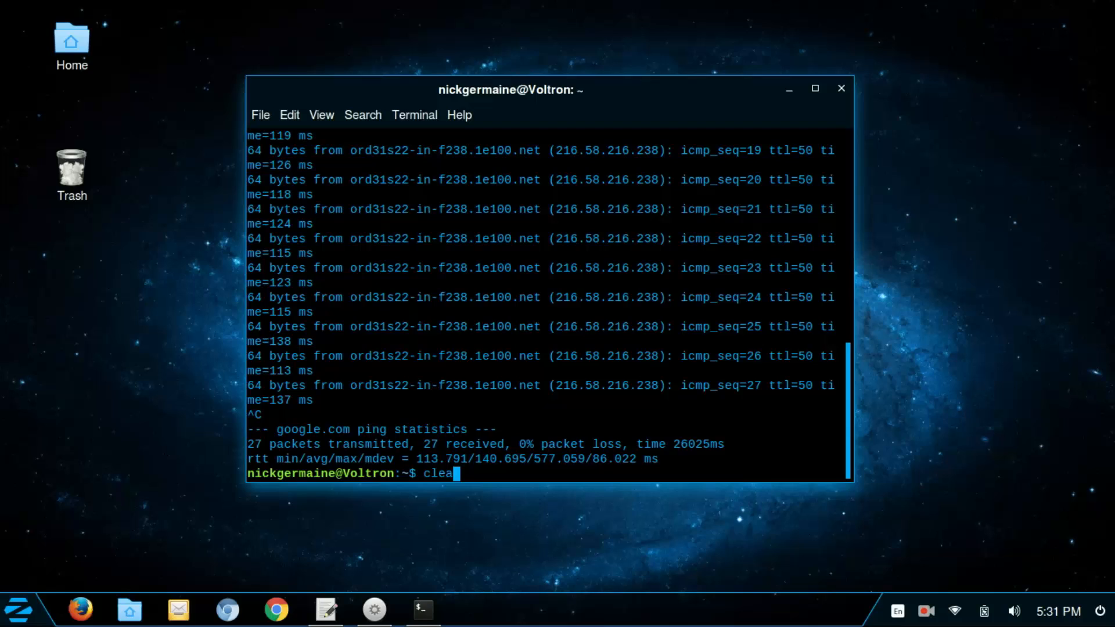
key(Return)
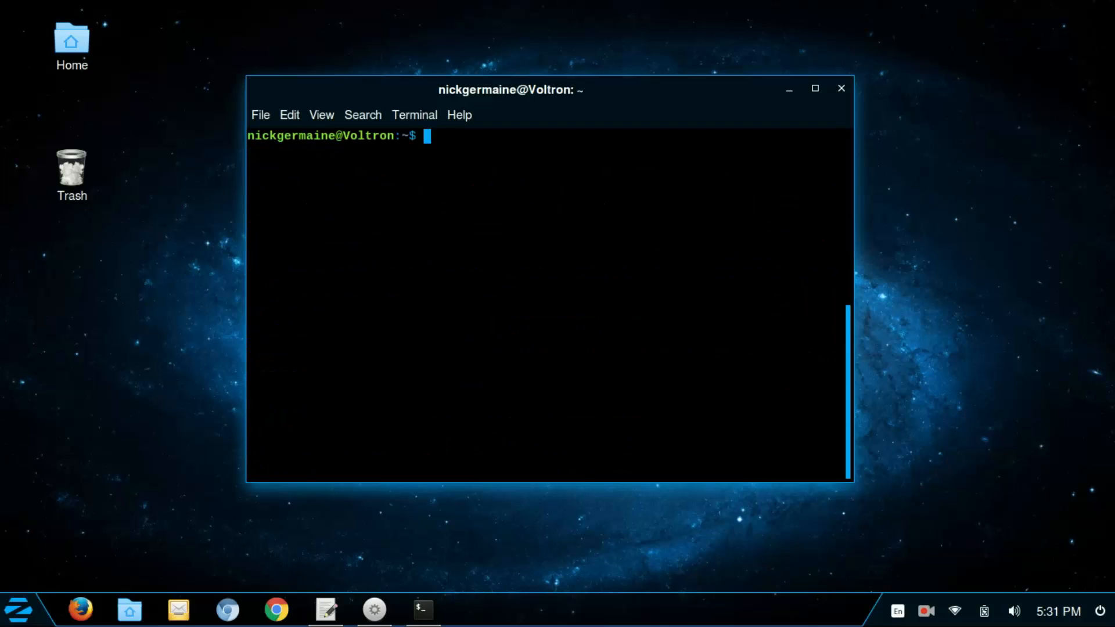
text(ifconfig)
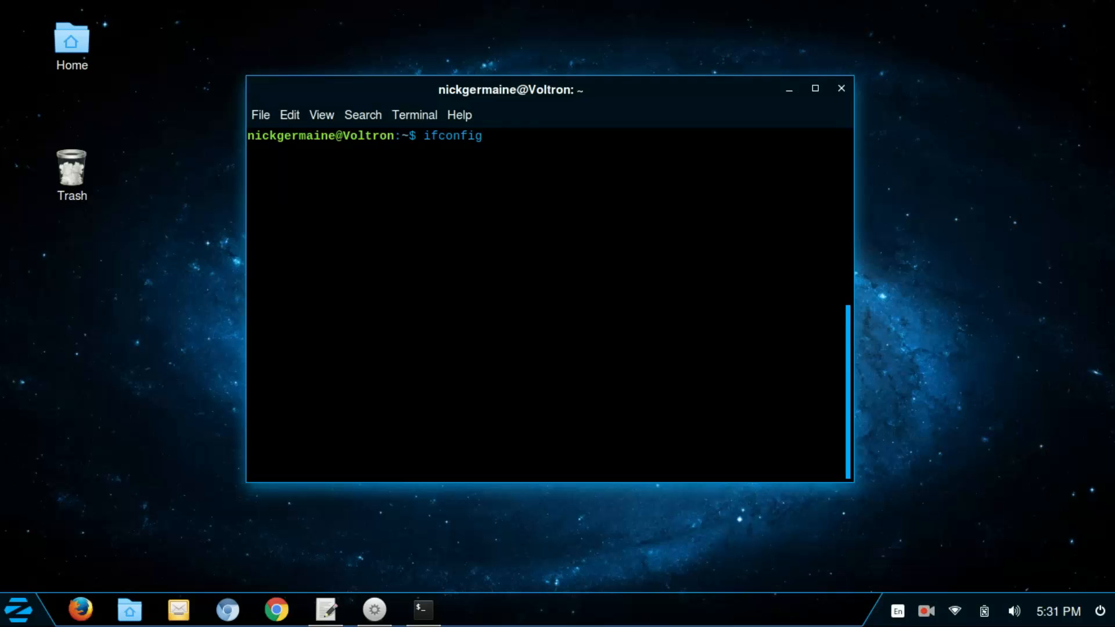
click(483, 136)
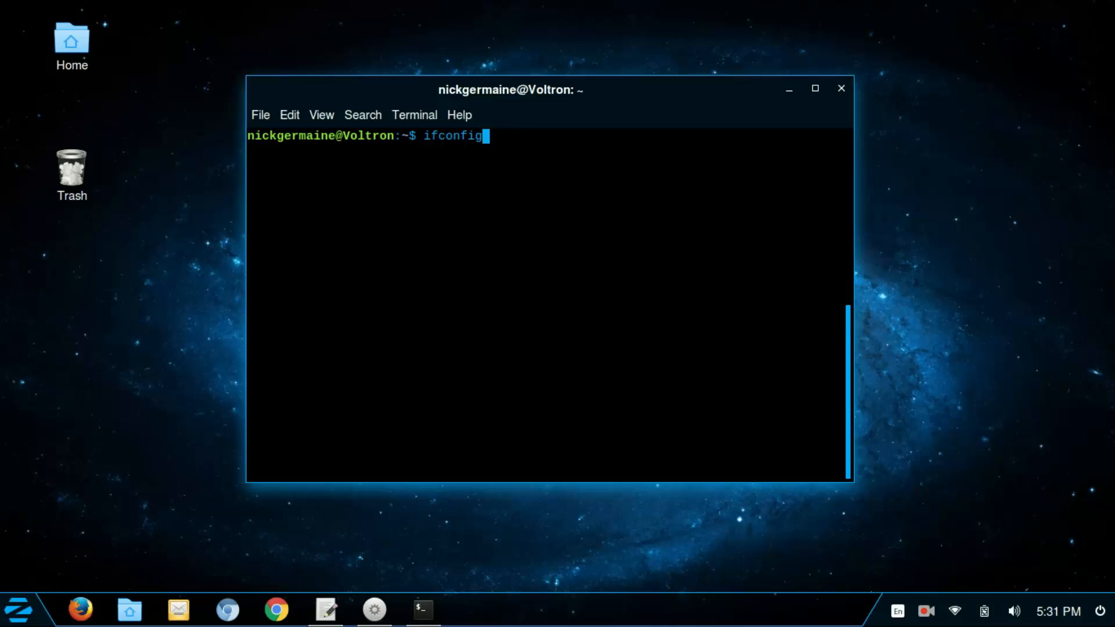
key(Return)
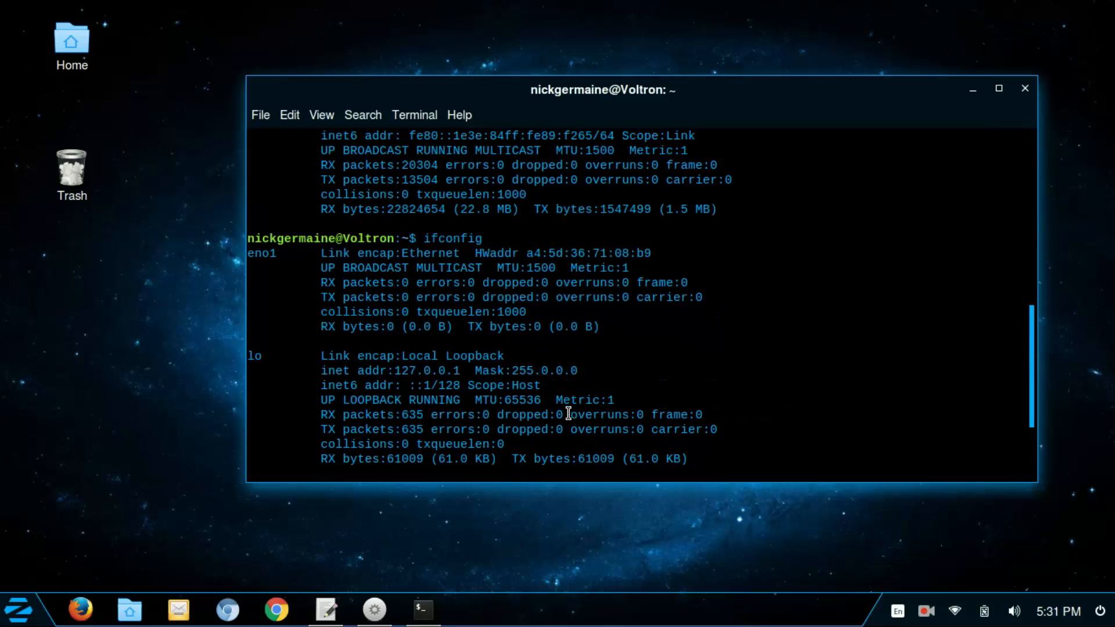
Step: Highlight eno1's Ethernet label, the lo interface name and its 127.0.0.1 address
scroll(down, 3)
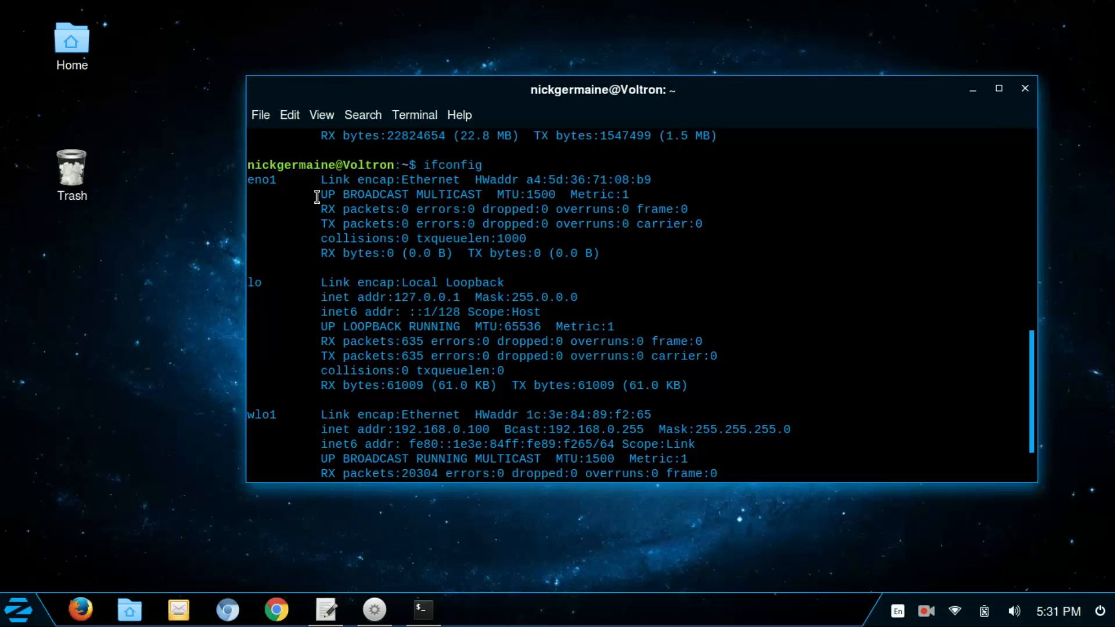
mouse_move(425, 279)
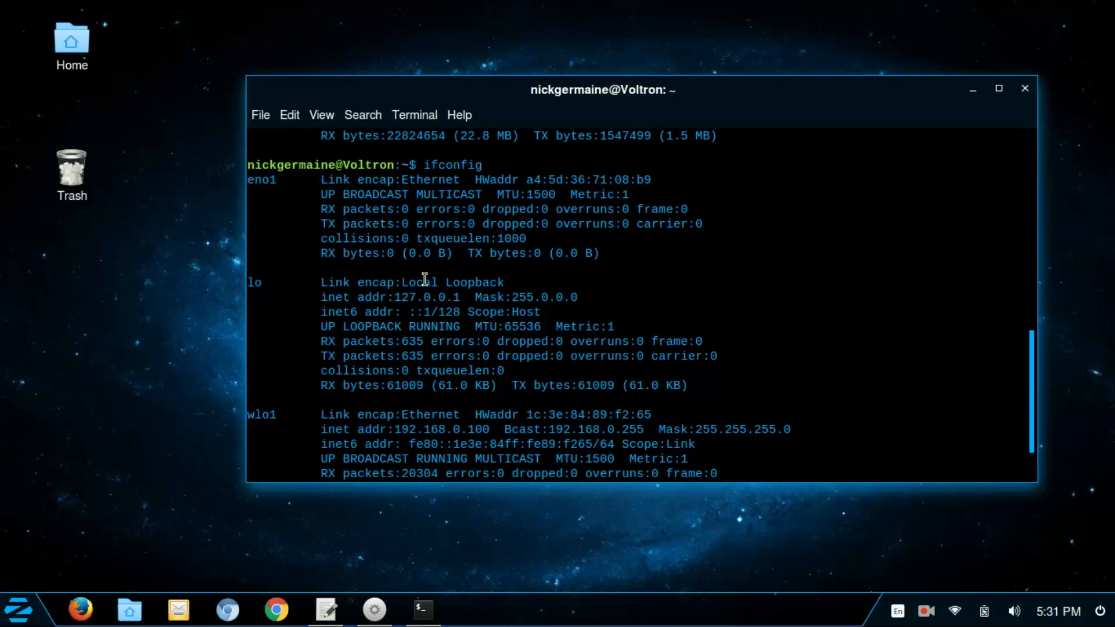
mouse_move(401, 279)
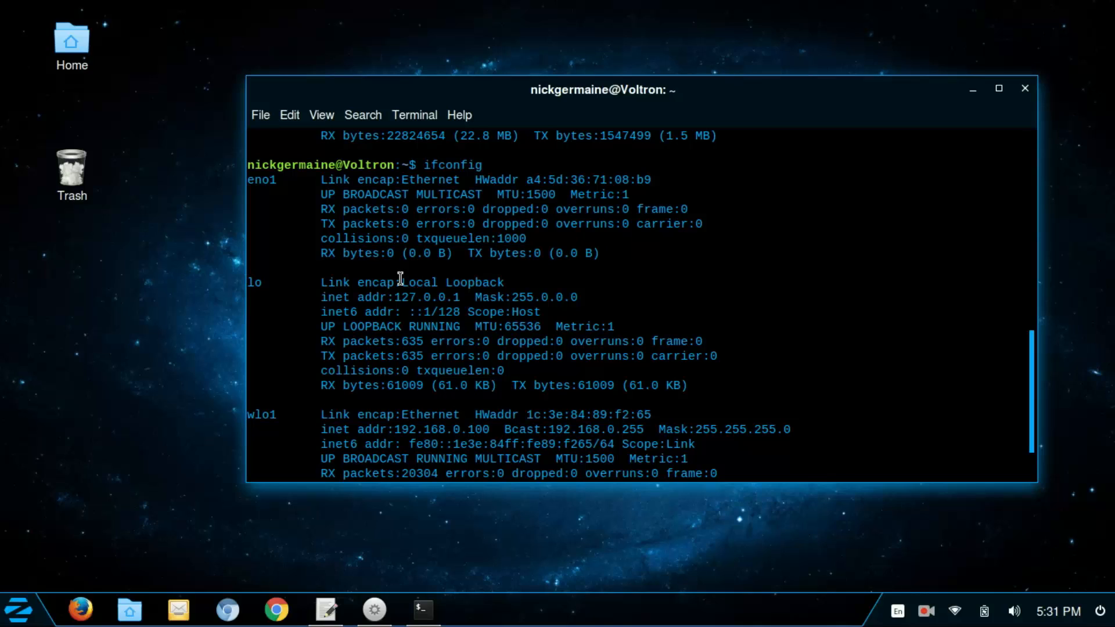
mouse_move(477, 331)
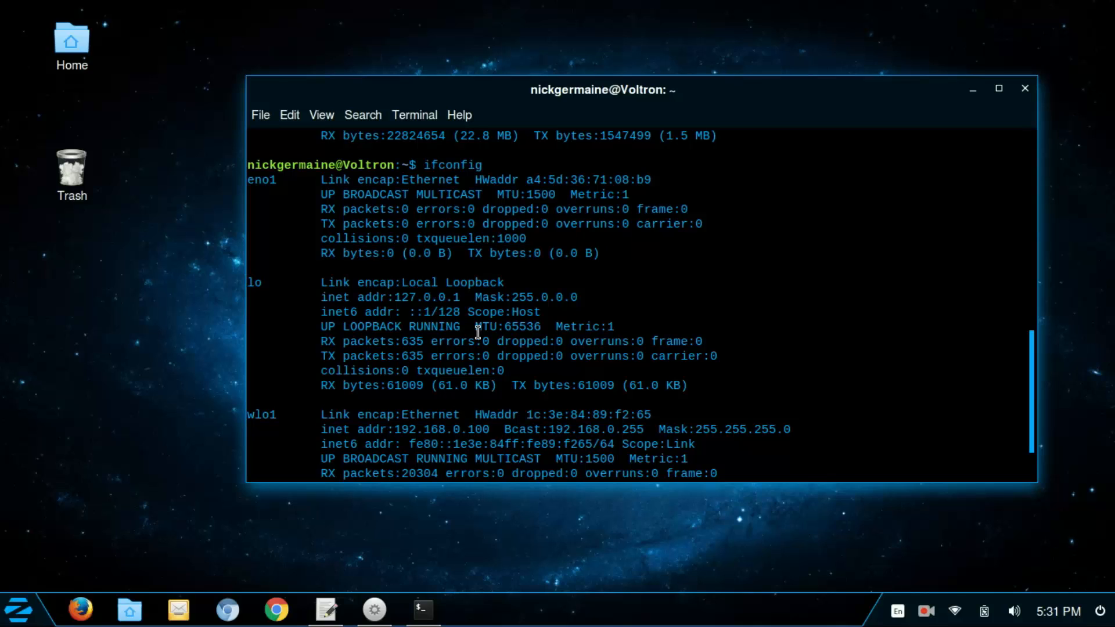
mouse_move(426, 179)
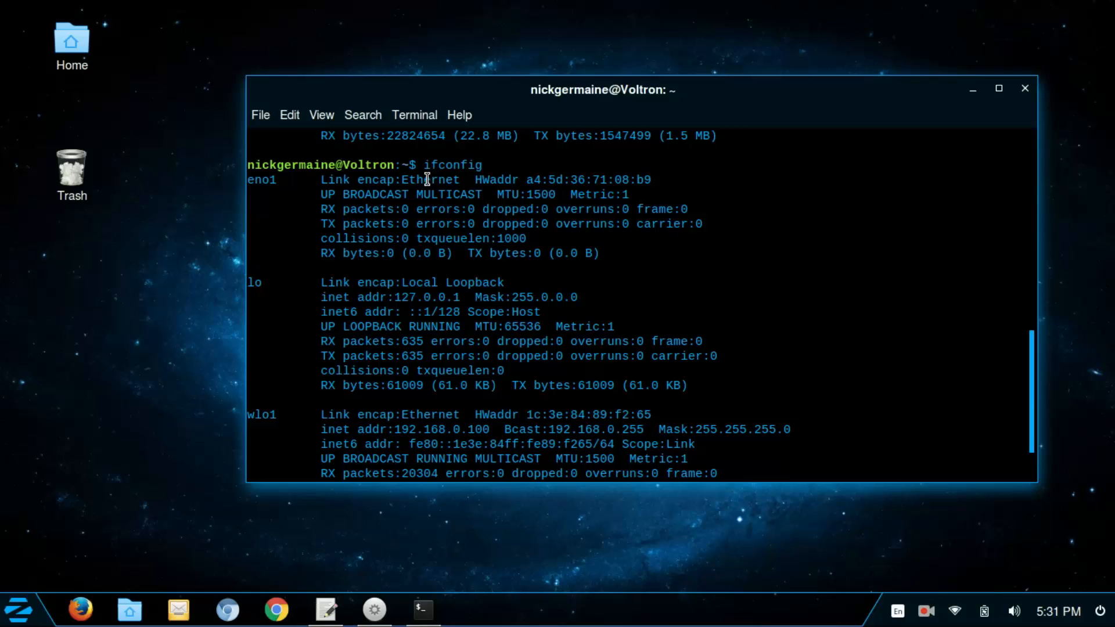
double_click(431, 179)
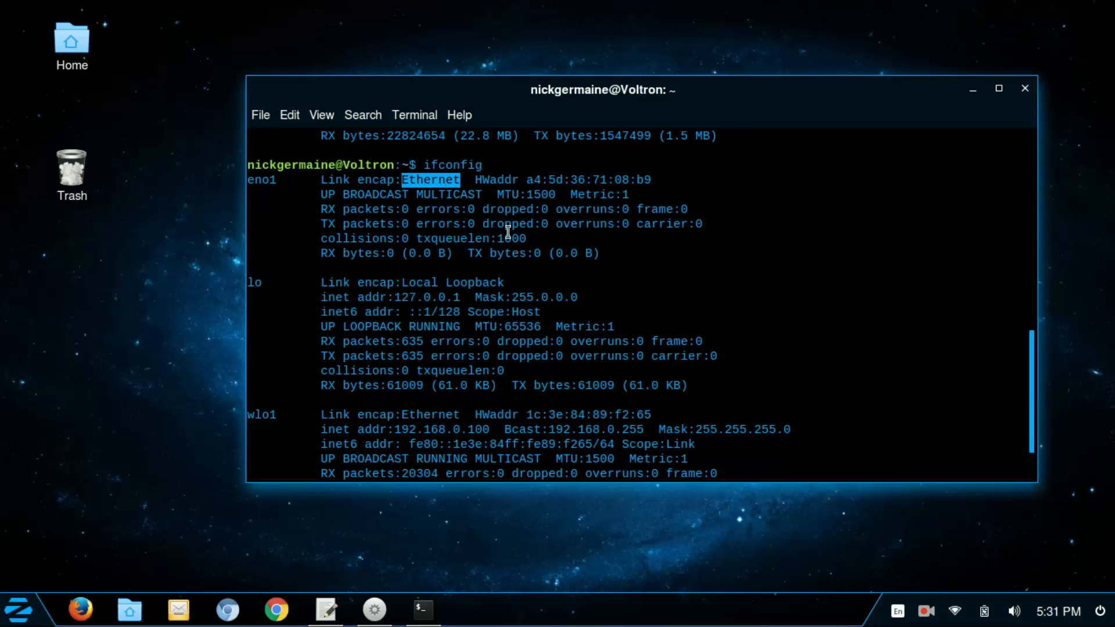
mouse_move(466, 197)
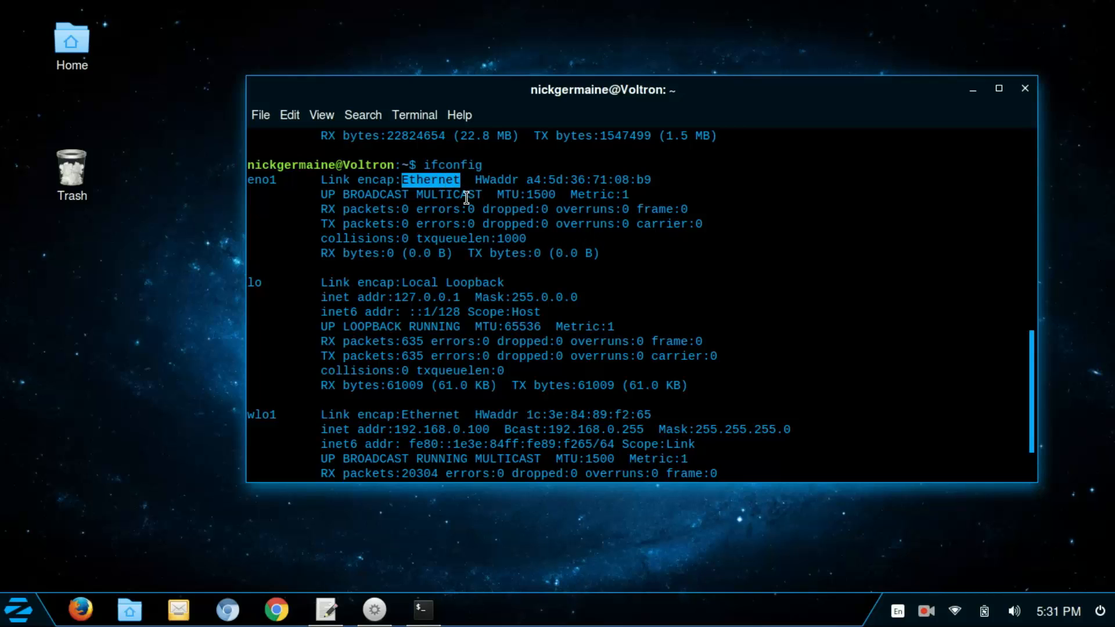
mouse_move(513, 227)
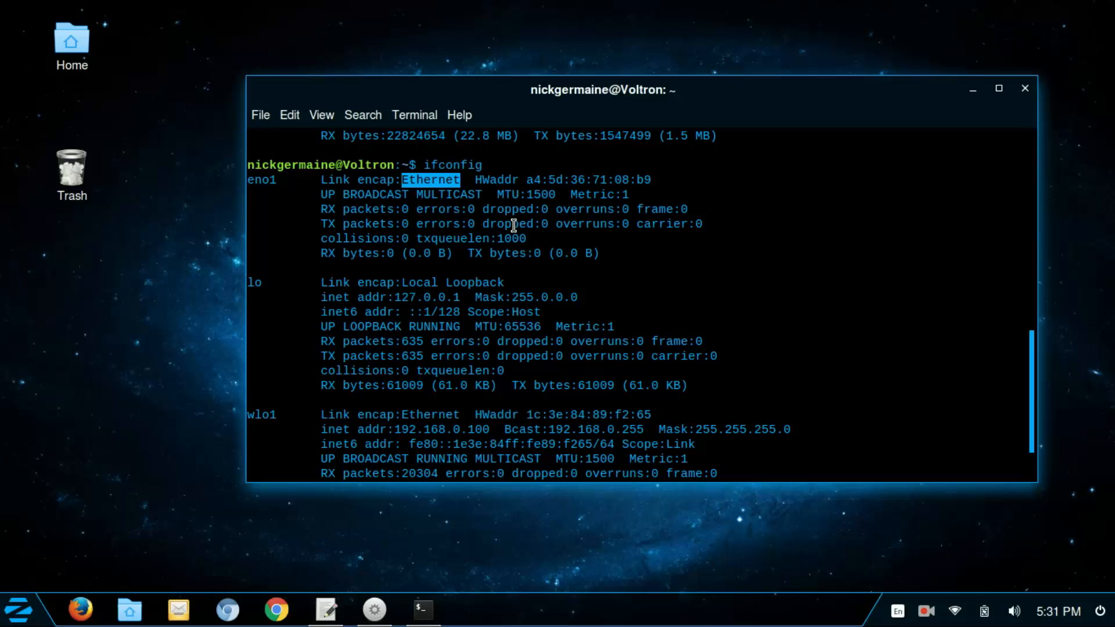
mouse_move(279, 163)
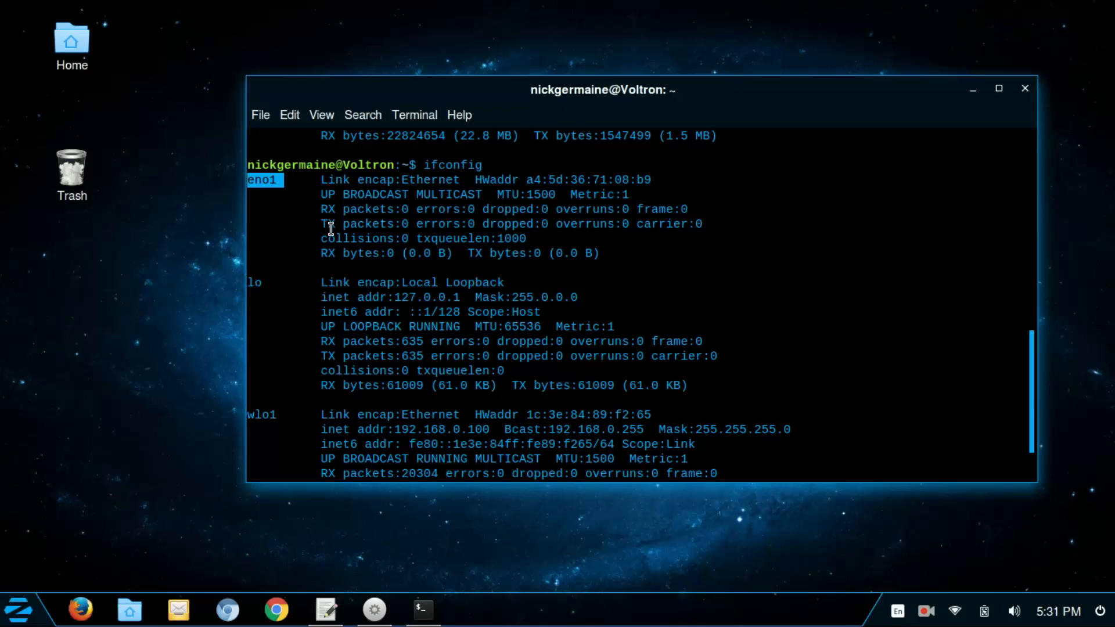
mouse_move(281, 281)
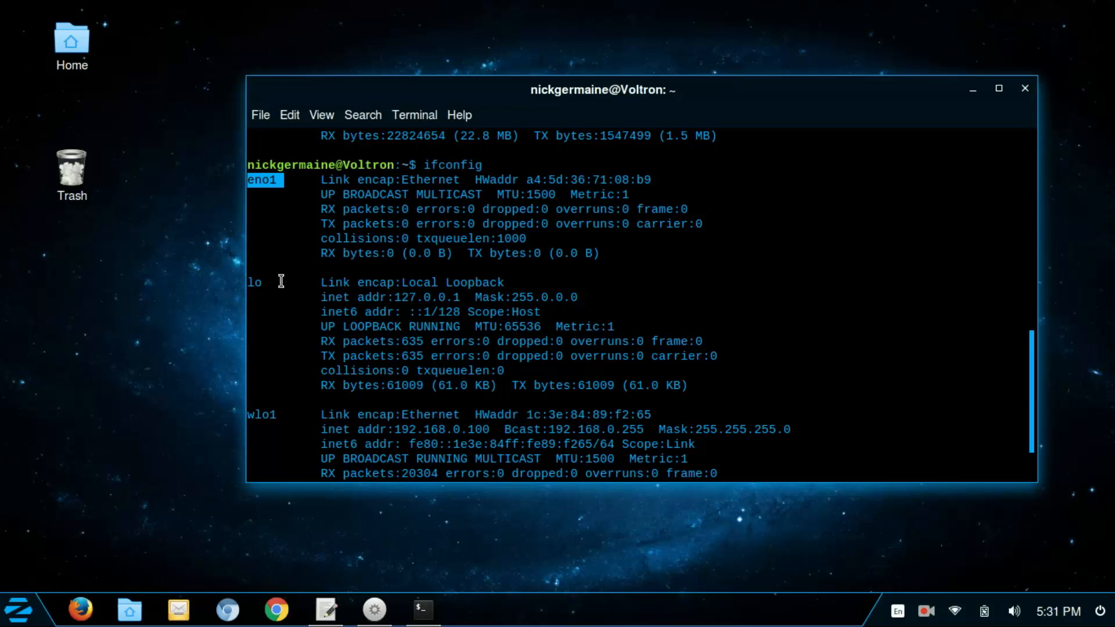
double_click(255, 282)
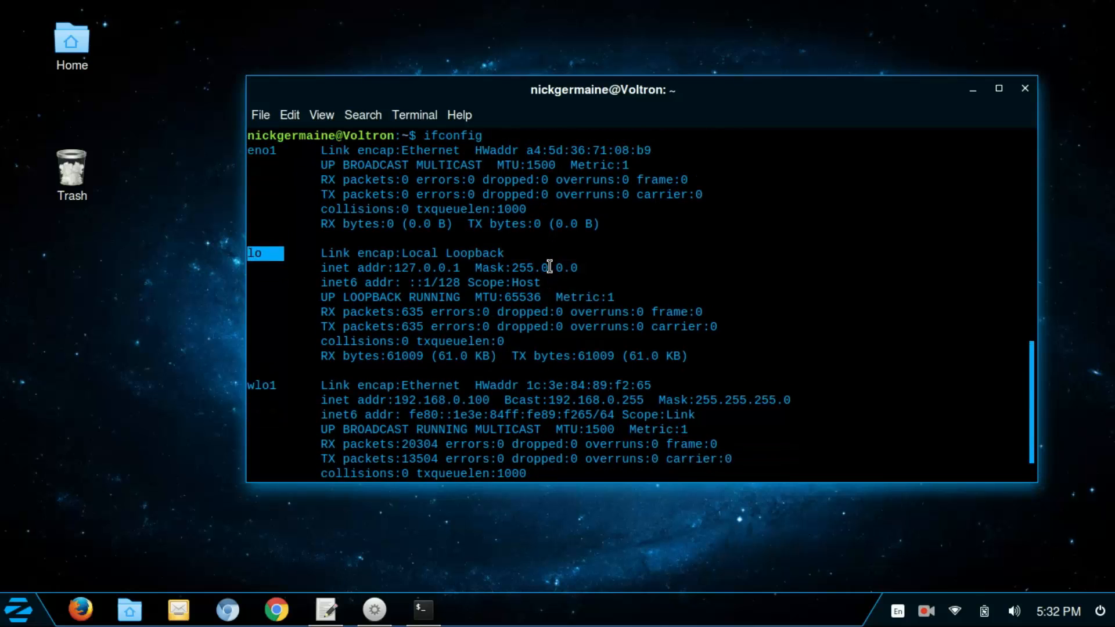
scroll(down, 3)
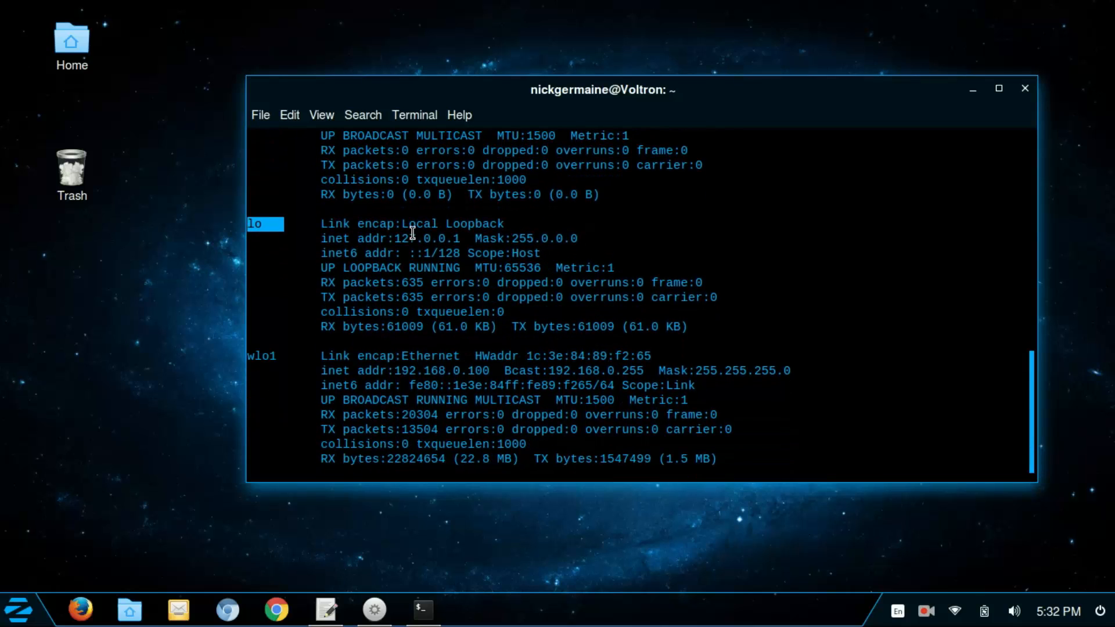
double_click(426, 238)
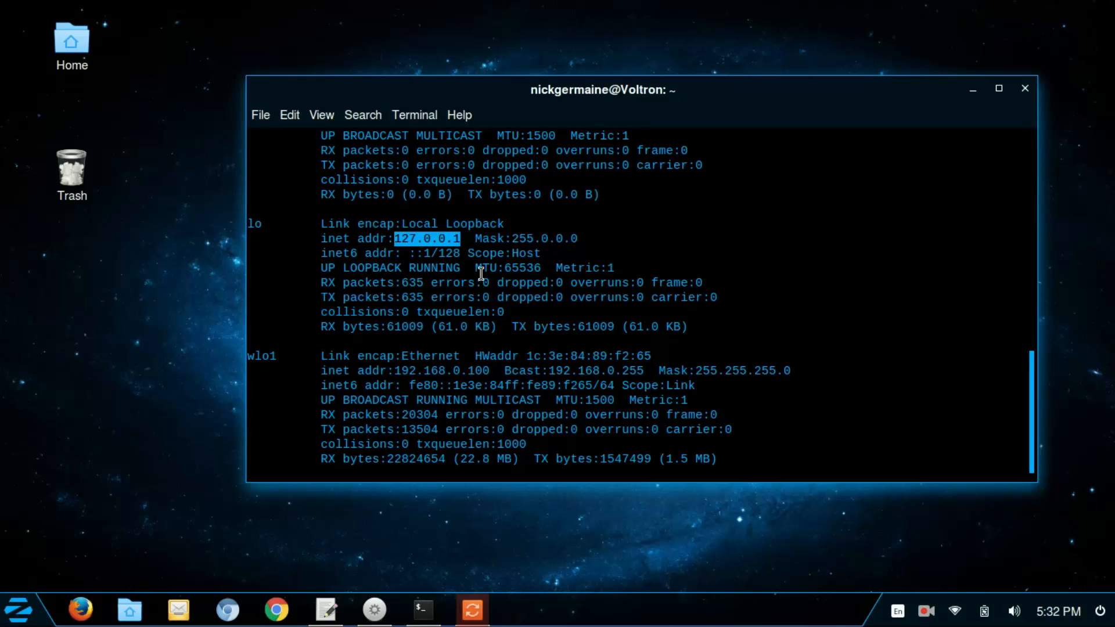
Step: Highlight the wlo1 interface name at 192.168.0.100 and its transmitted bytes count
scroll(down, 3)
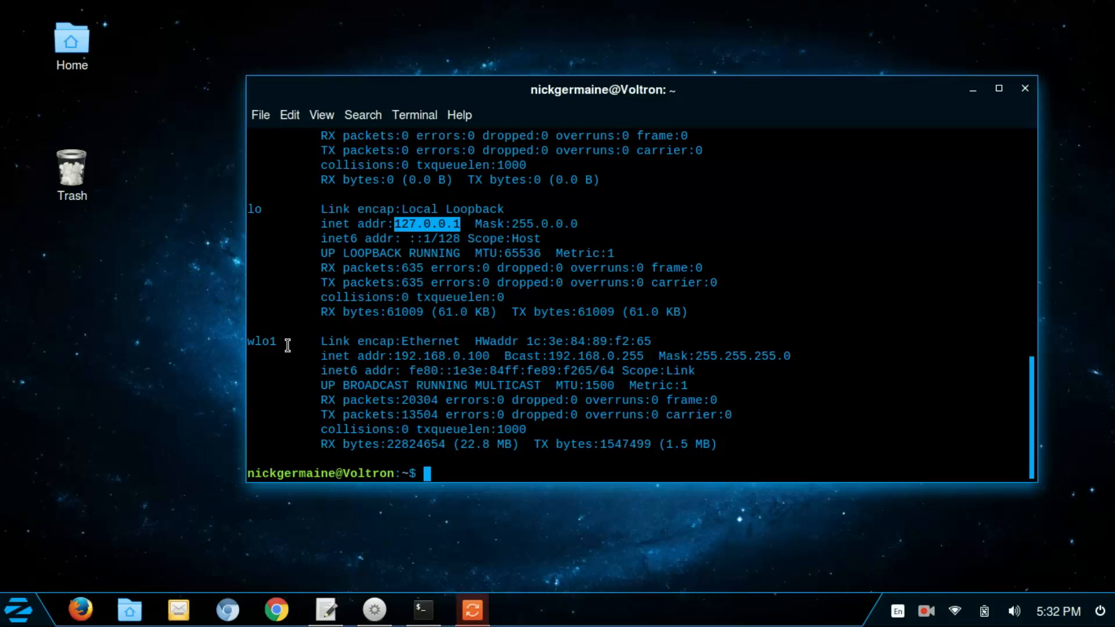
double_click(261, 341)
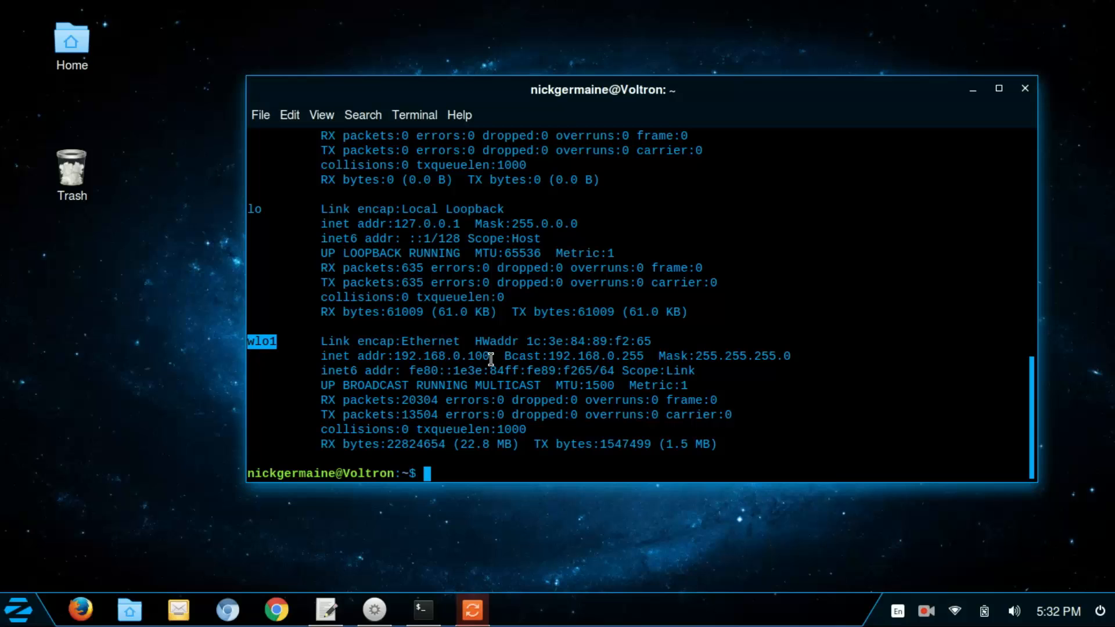
mouse_move(476, 448)
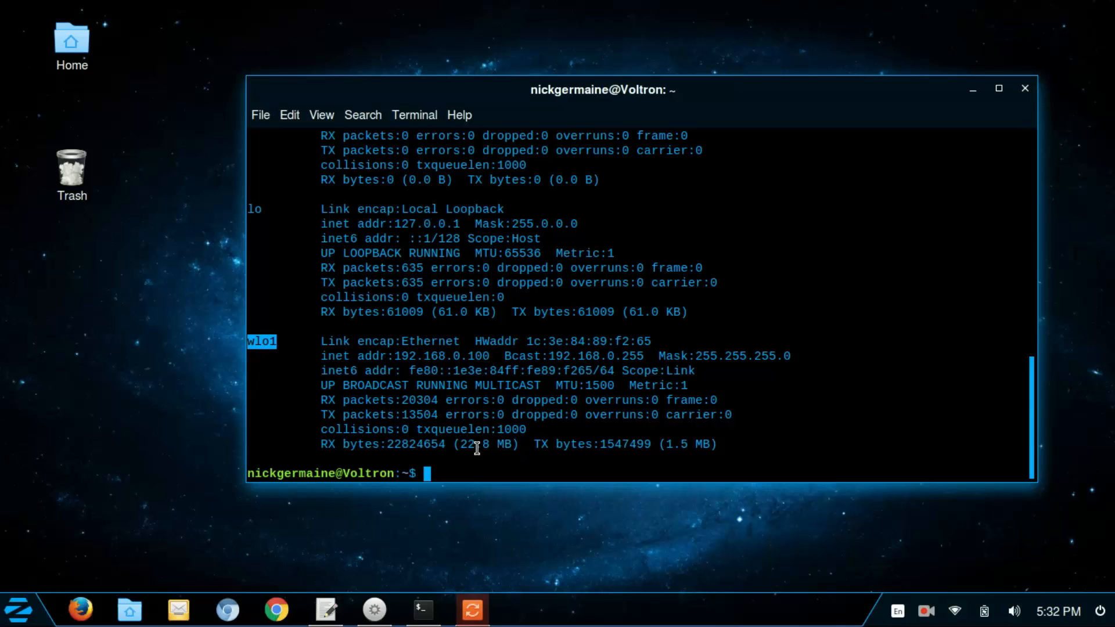
mouse_move(518, 452)
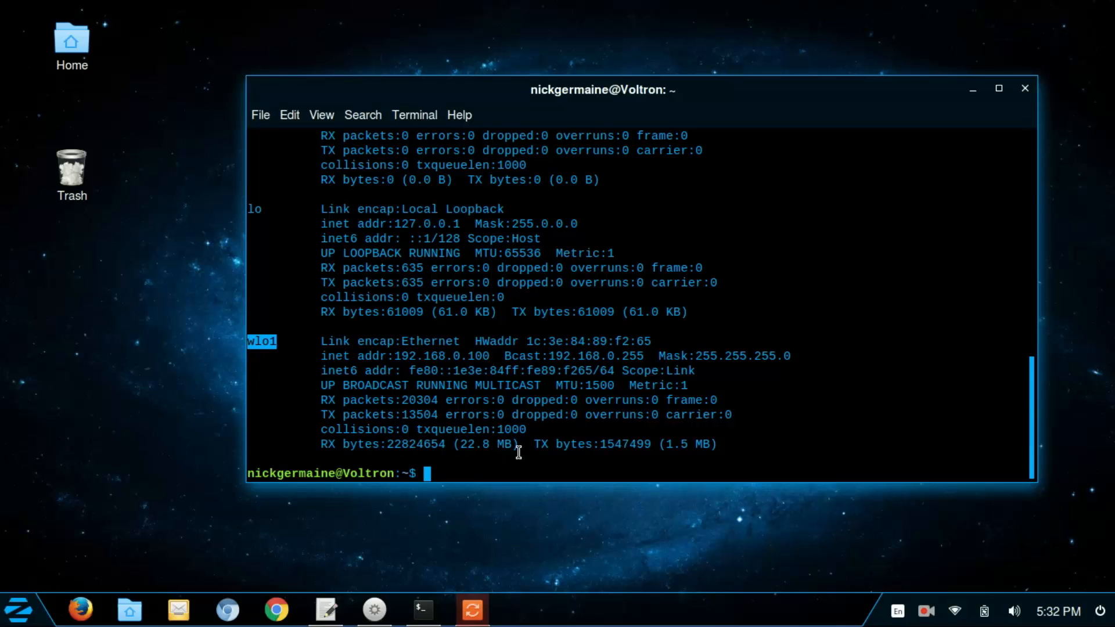
mouse_move(339, 448)
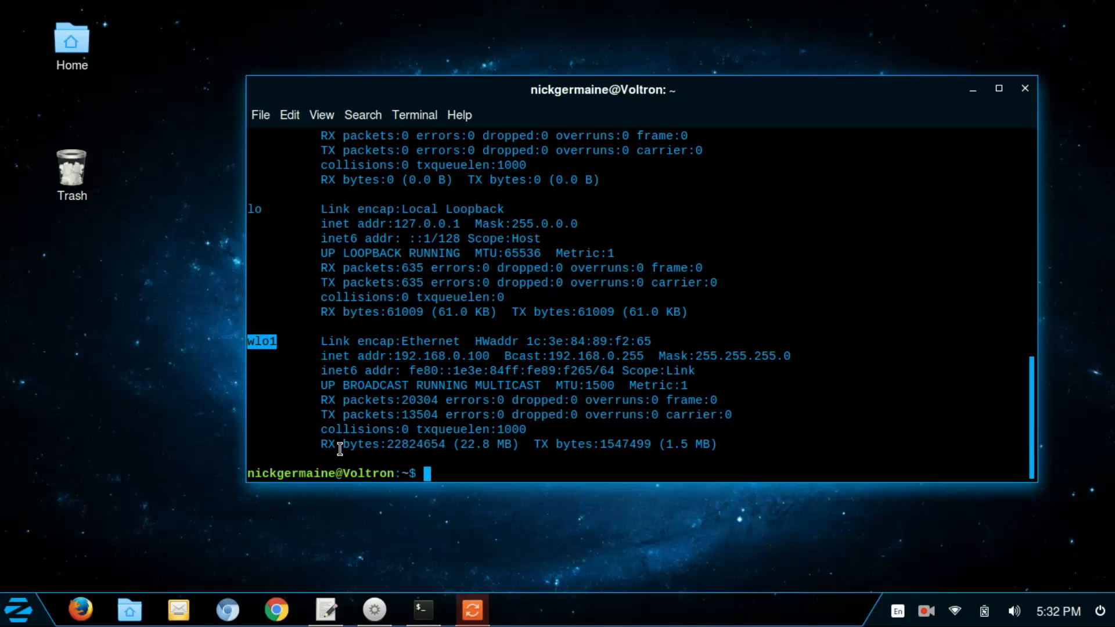
mouse_move(537, 446)
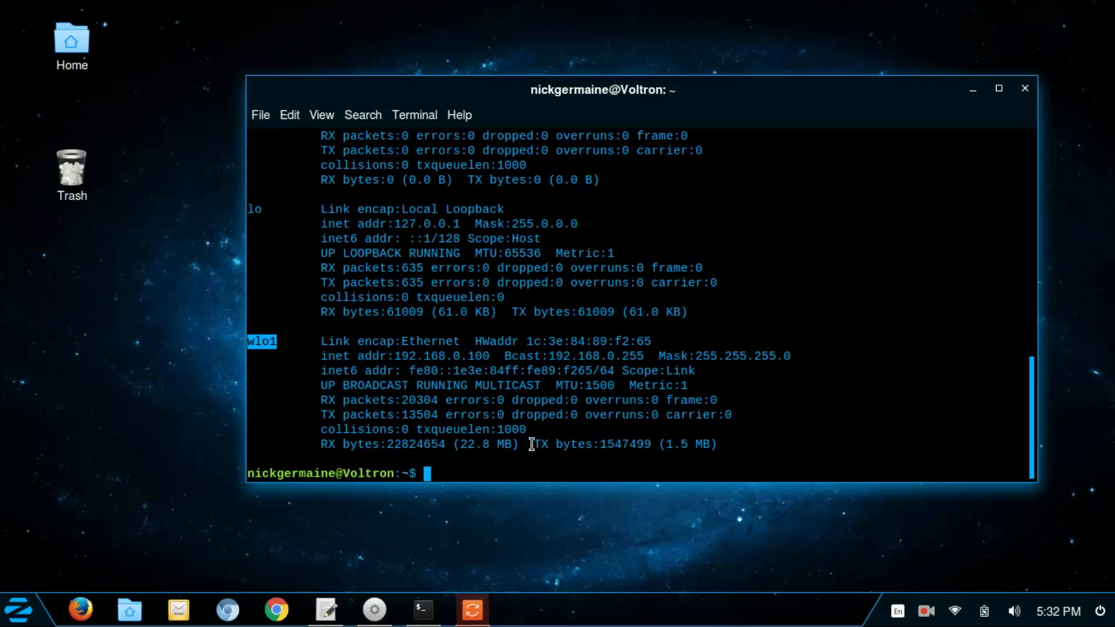
mouse_move(514, 442)
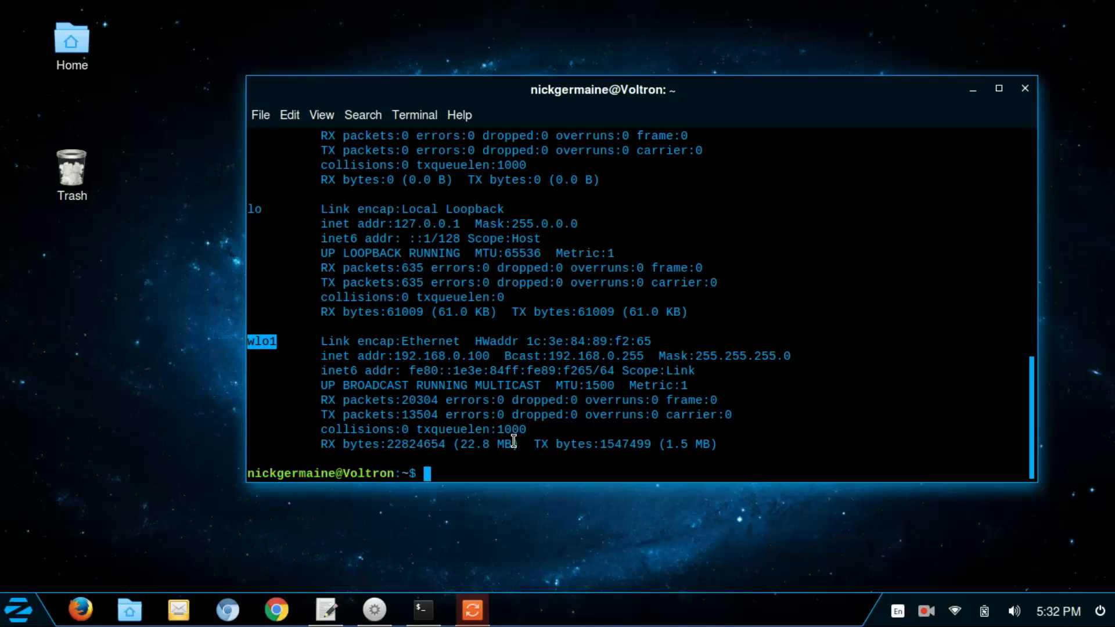
mouse_move(405, 370)
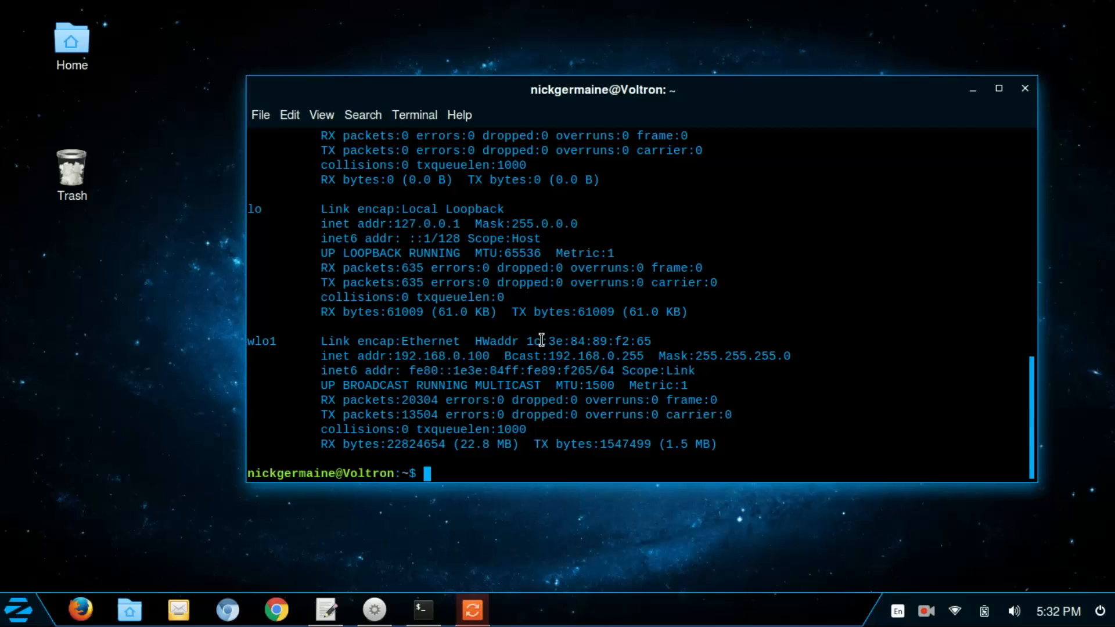
mouse_move(654, 386)
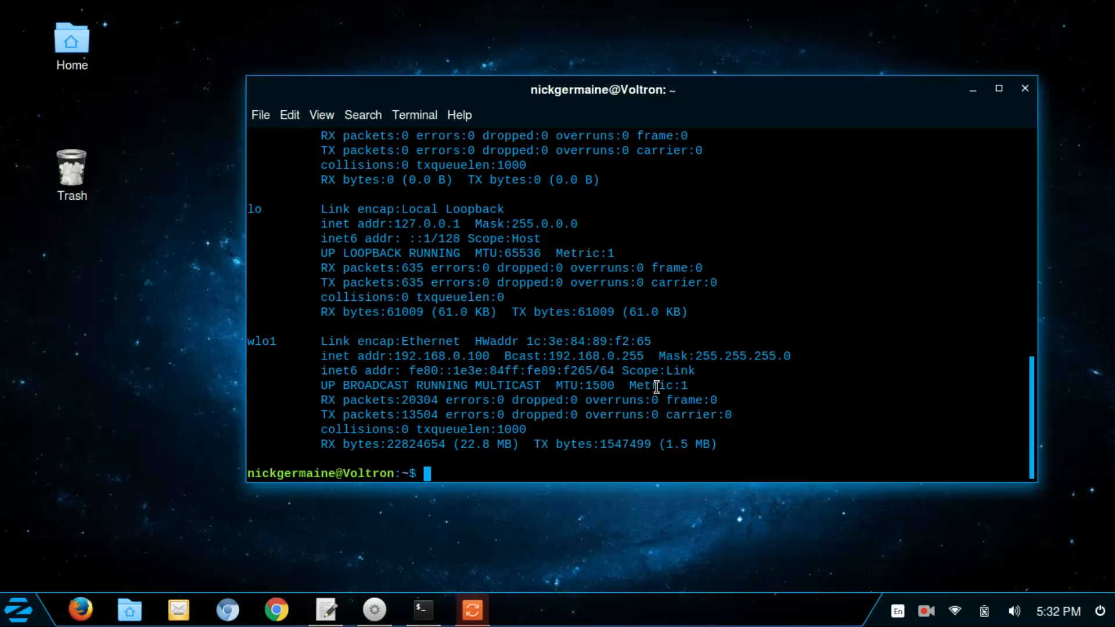
mouse_move(640, 393)
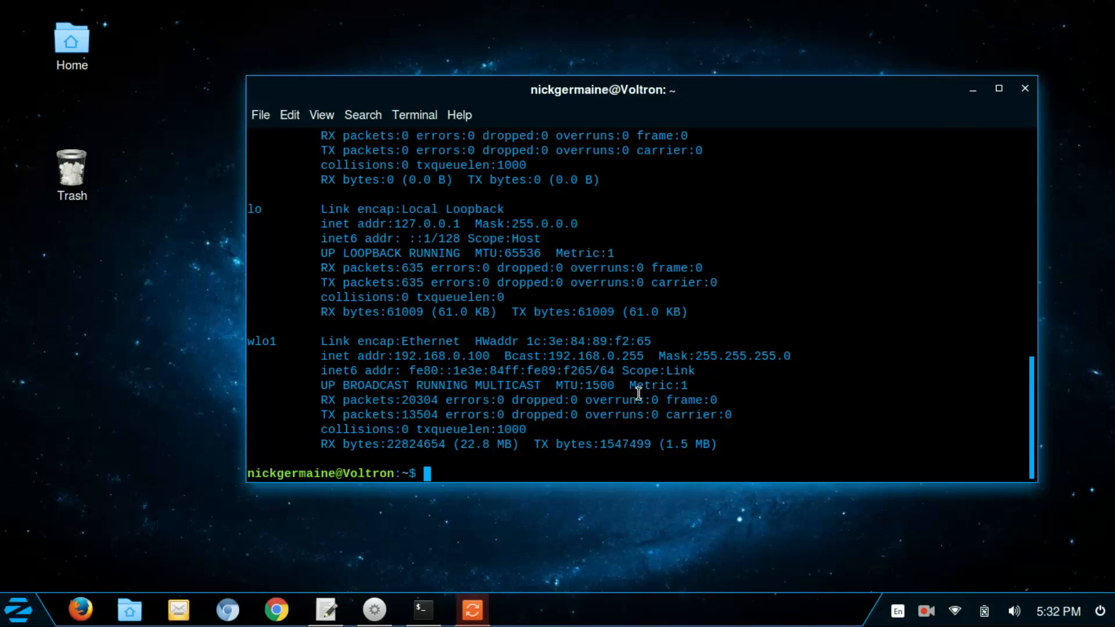
mouse_move(599, 420)
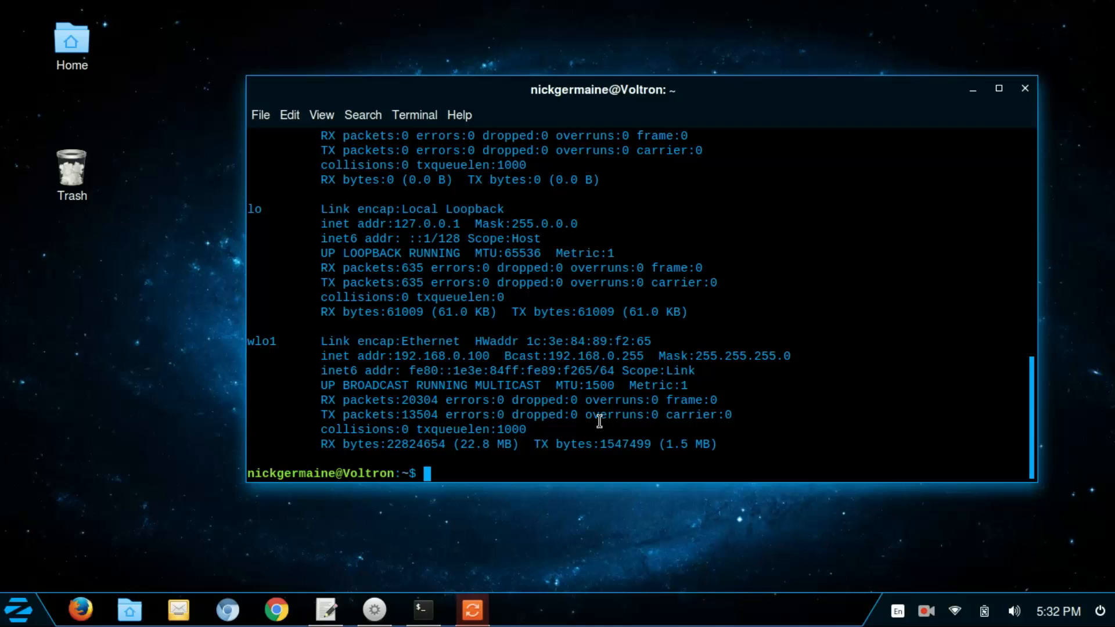
mouse_move(493, 360)
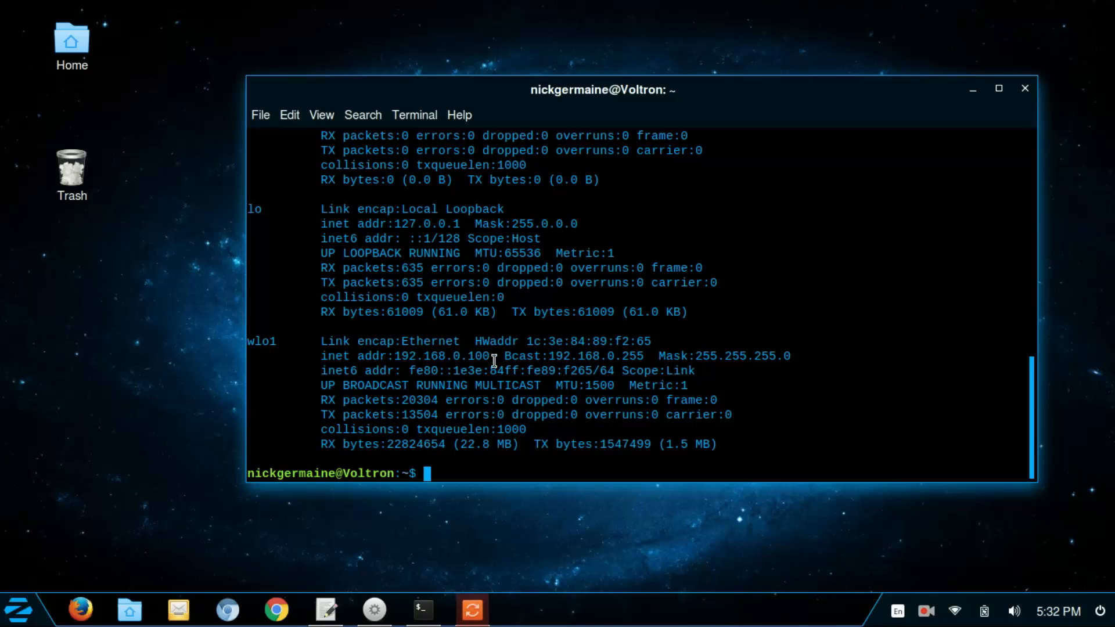
double_click(442, 355)
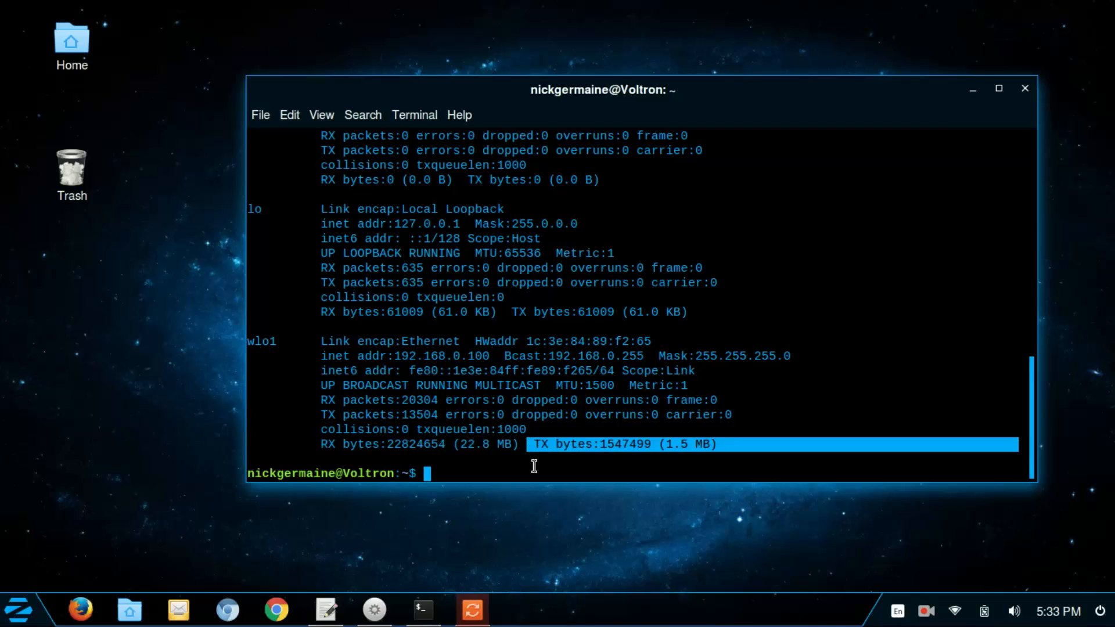
Step: Clear the screen and run sudo apt-get install tcpdump, entering the password; already newest version
text(cle)
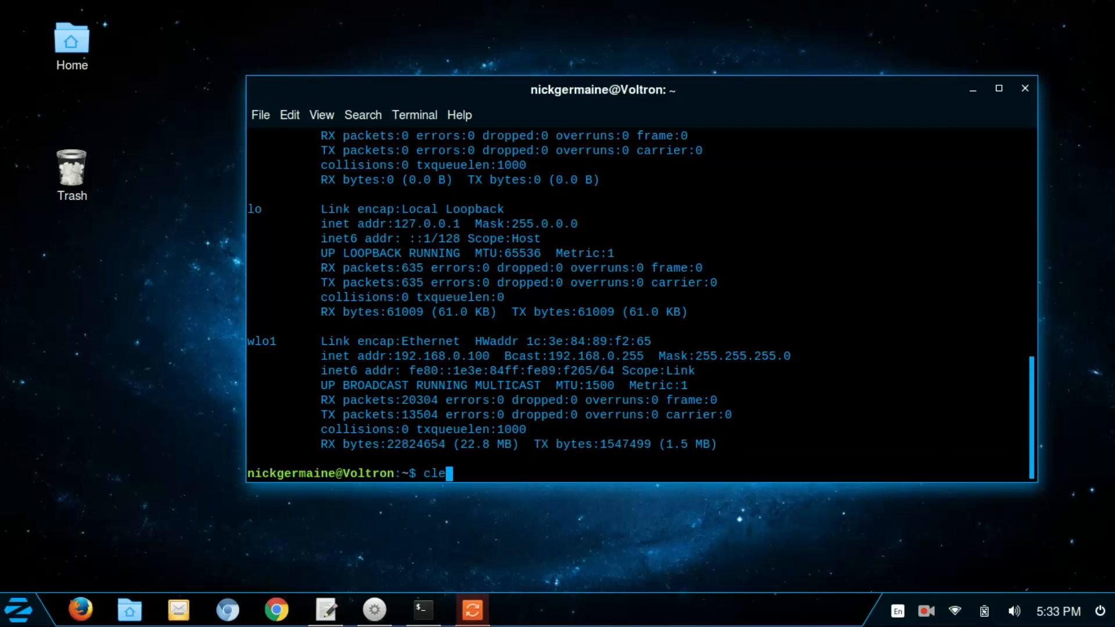
key(Return)
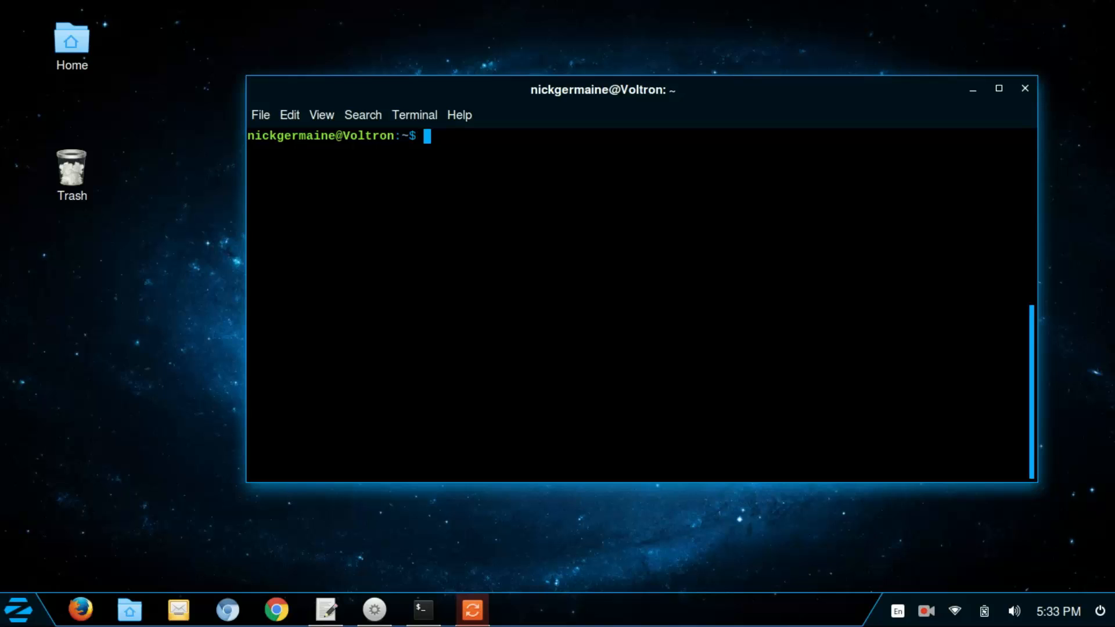
text(sudo apt-get)
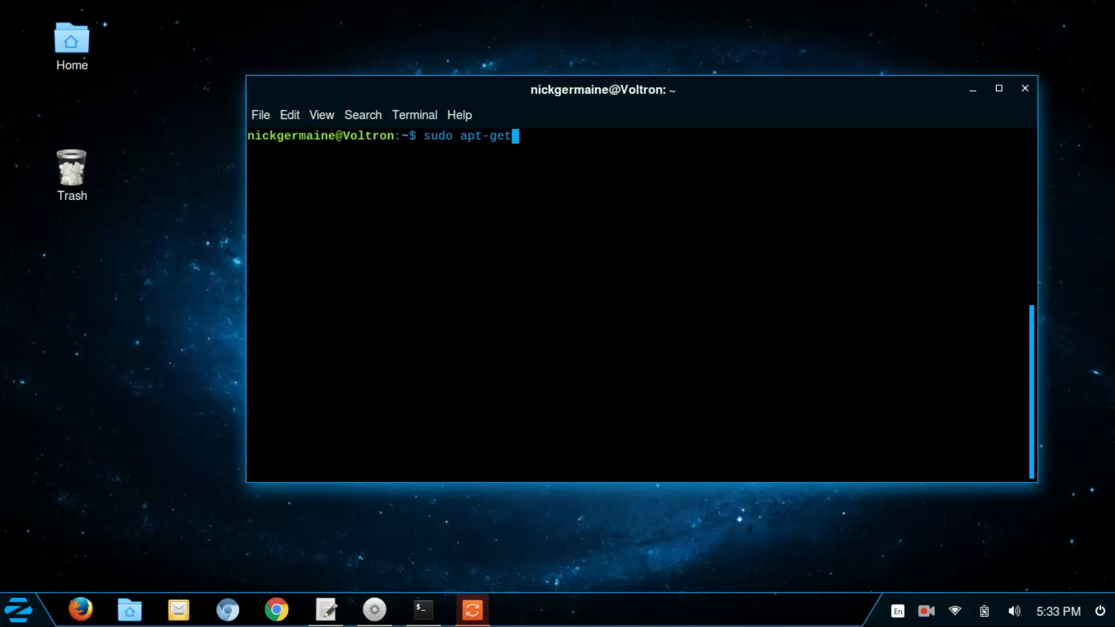
text(install tcp)
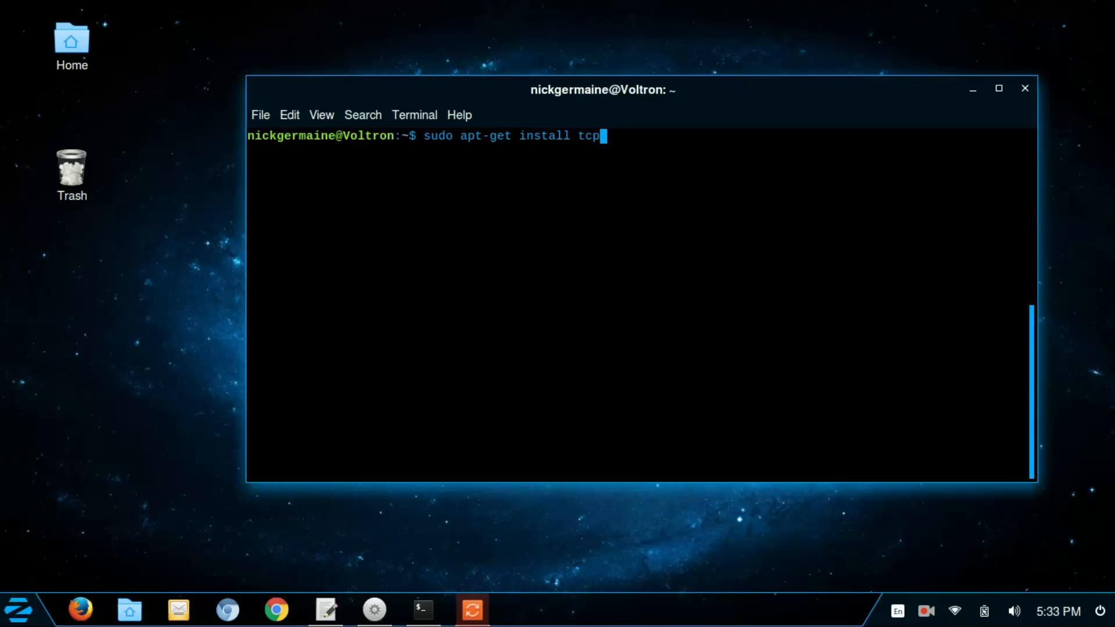
text(ump)
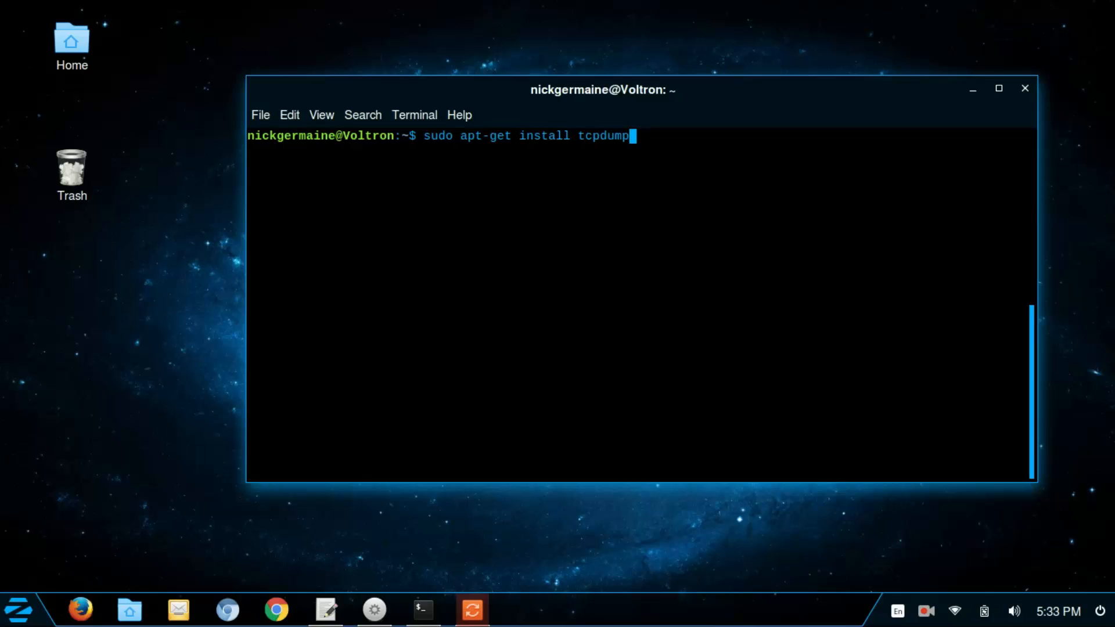
key(Return)
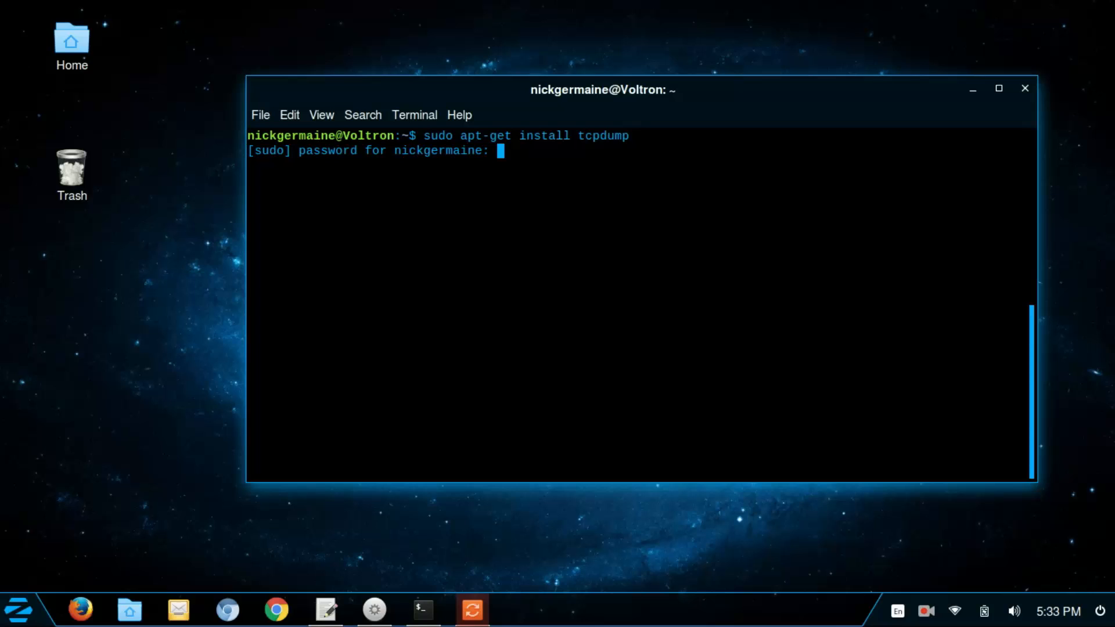
key(Return)
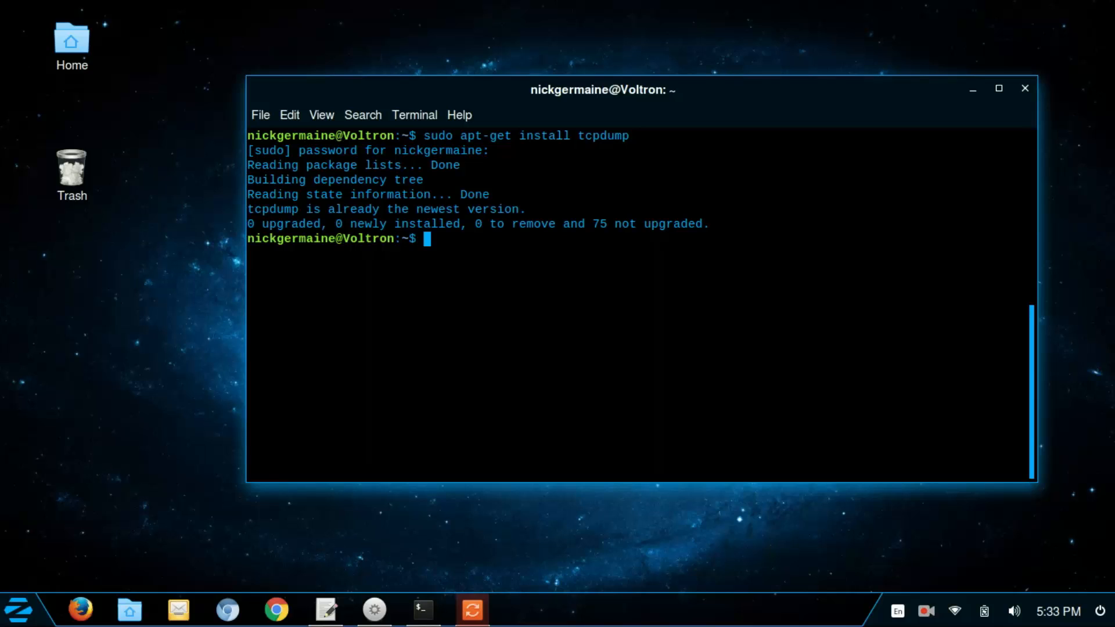
Step: Run tcpdump (permission denied), rerun with sudo and stop it at 11797 packets captured
text(tcpdump)
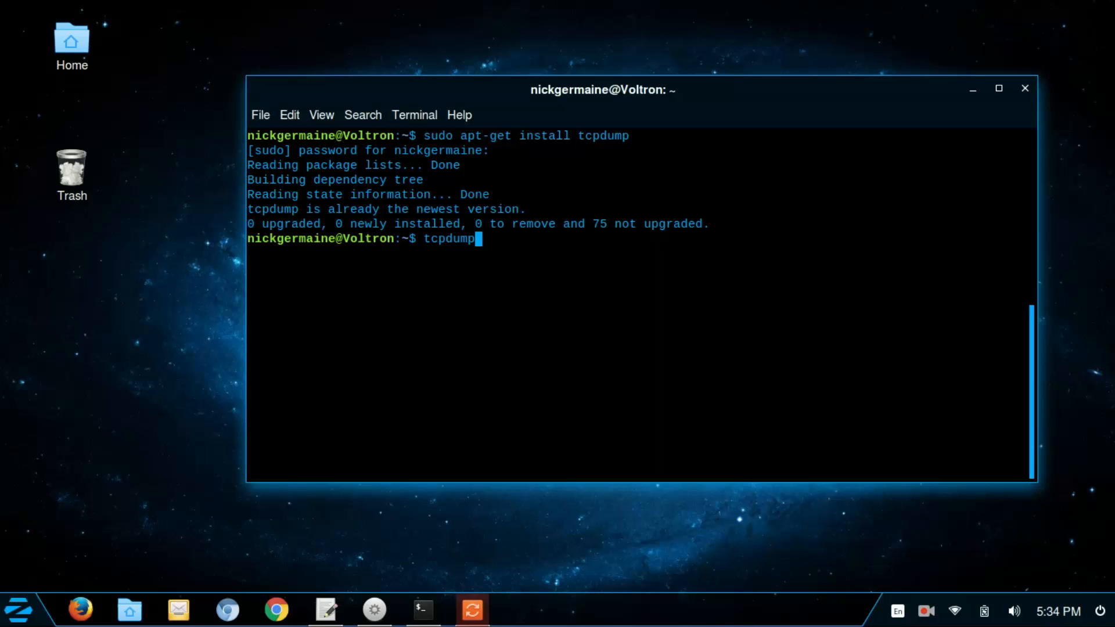
key(Return)
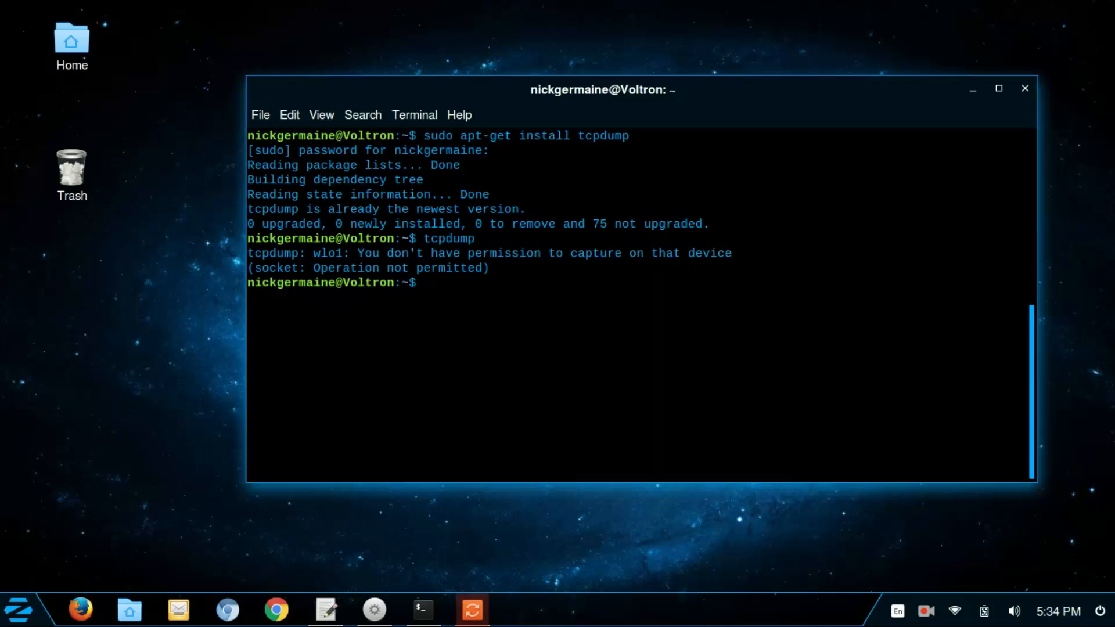
text(sudo  t)
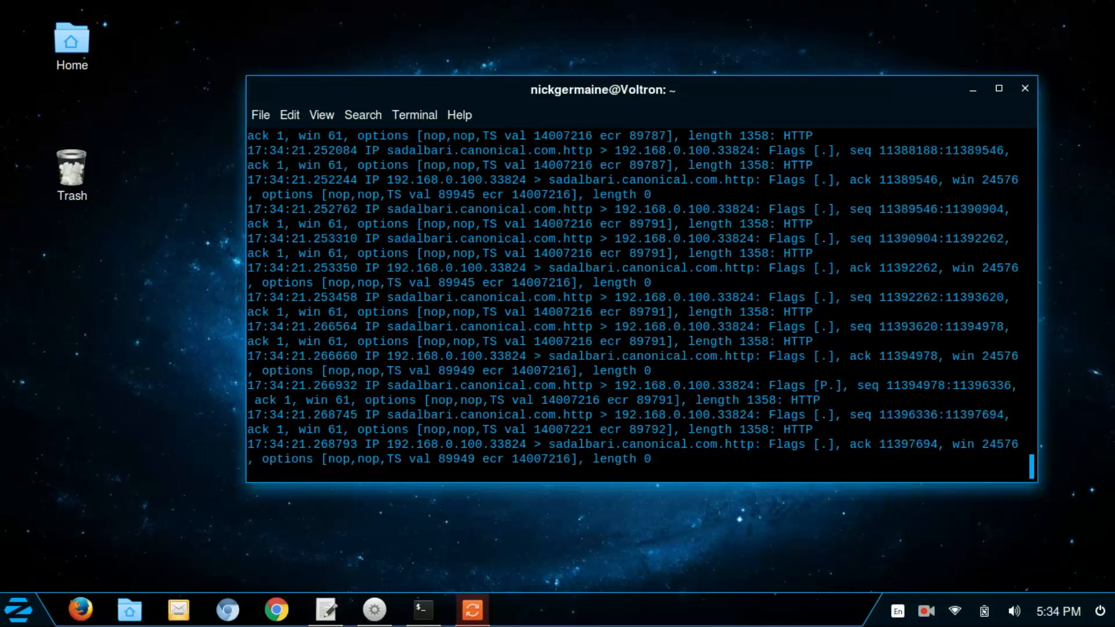
key(ctrl+c)
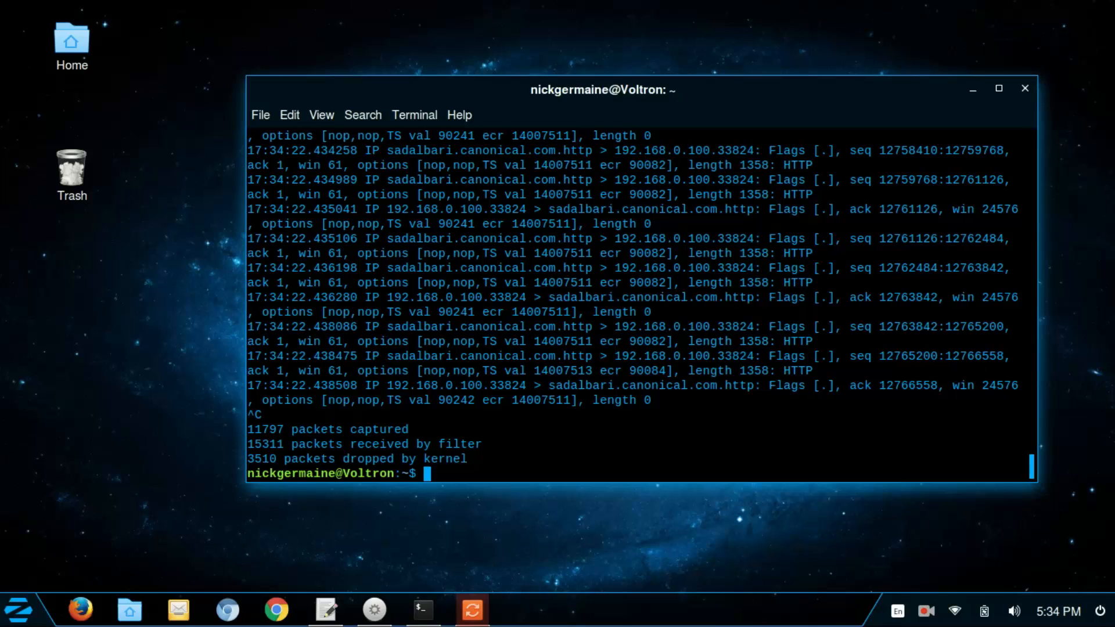
Step: Run tcpdump -c 10 (denied), then sudo tcpdump -c 10, now listening on wlo1
text(tcpu)
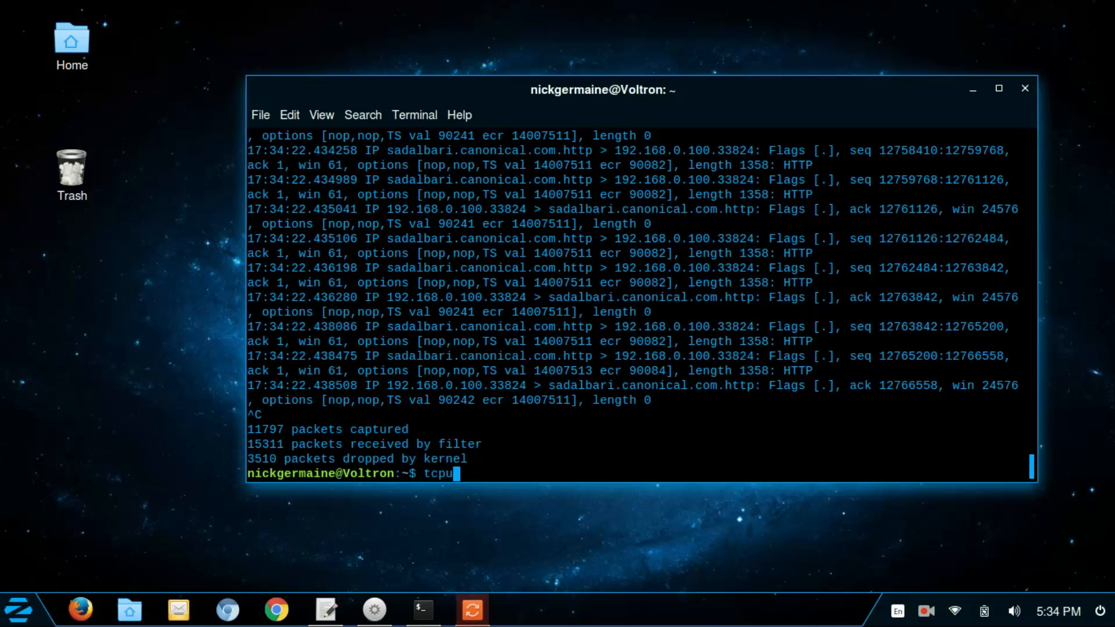
text(dump -)
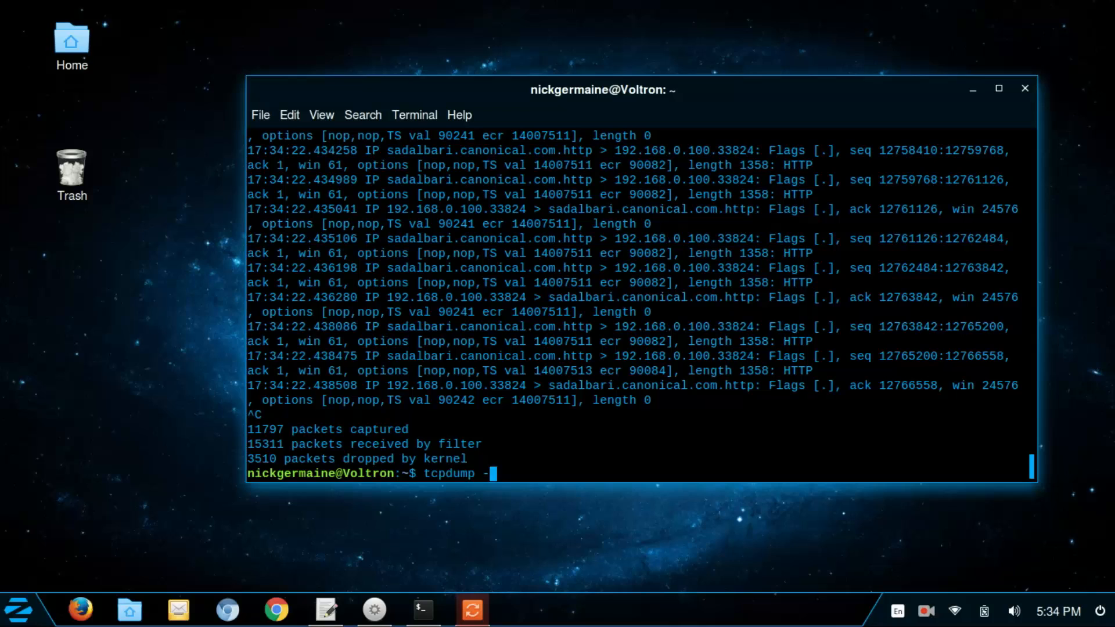
text(c)
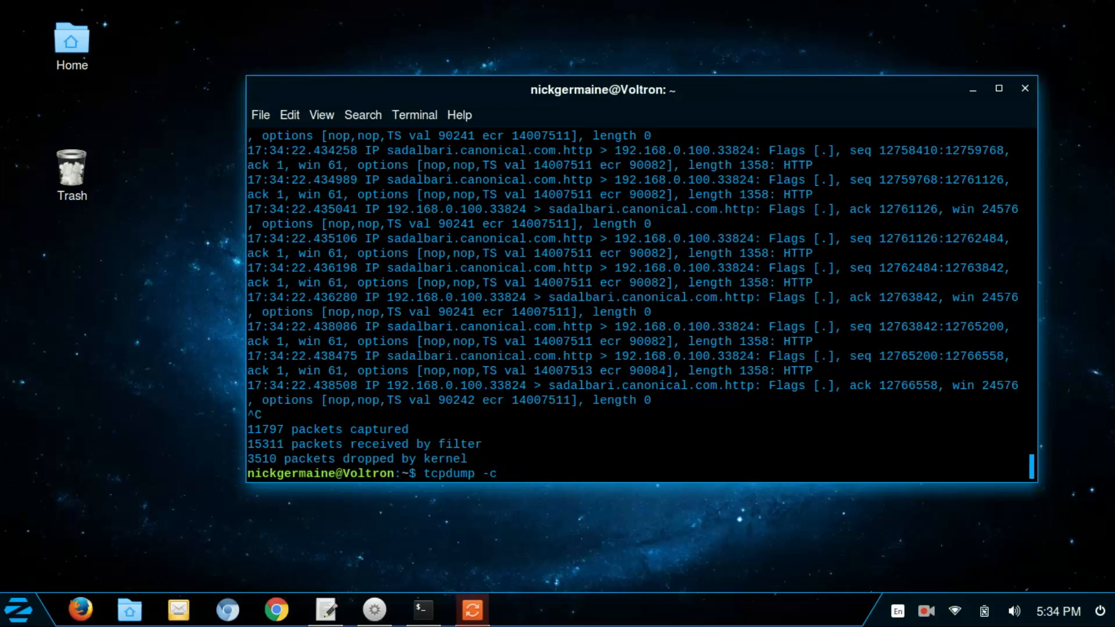
text(10)
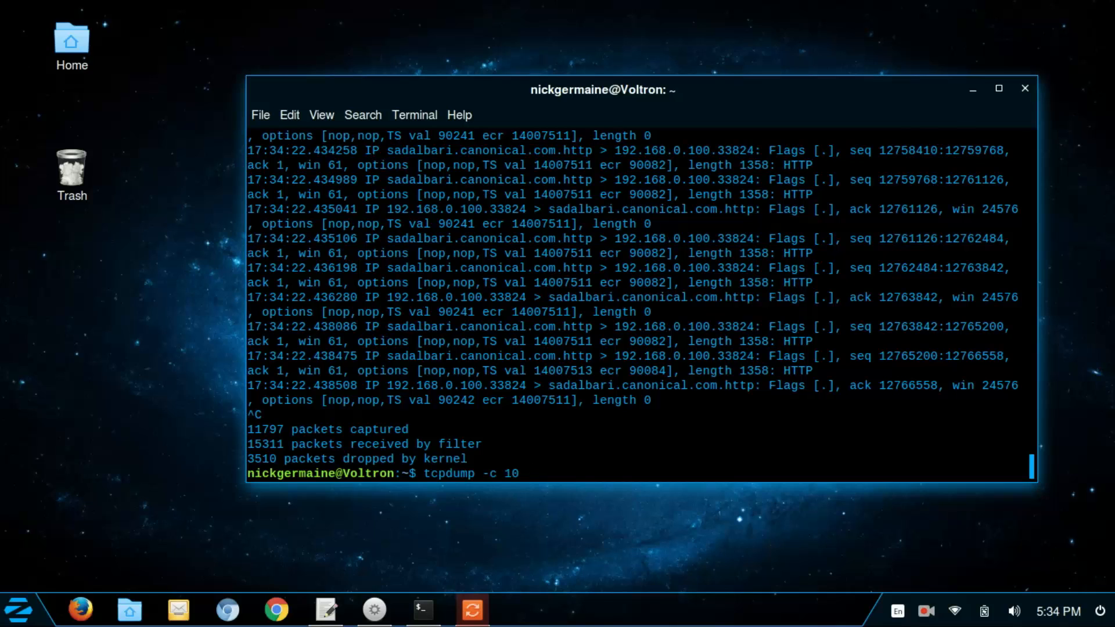
key(Return)
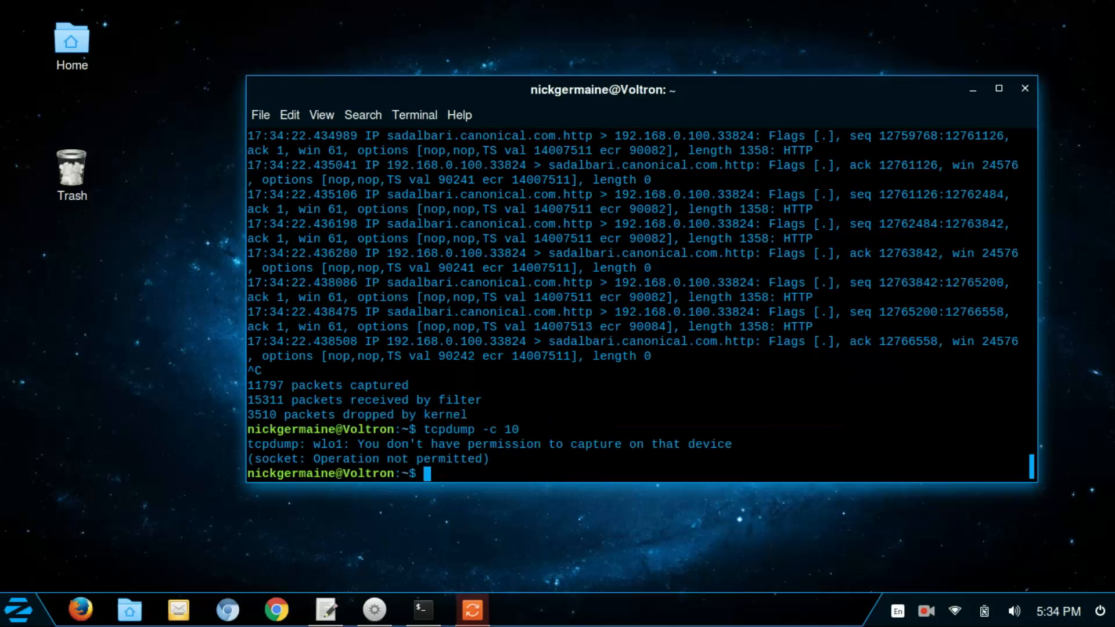
text(sudo)
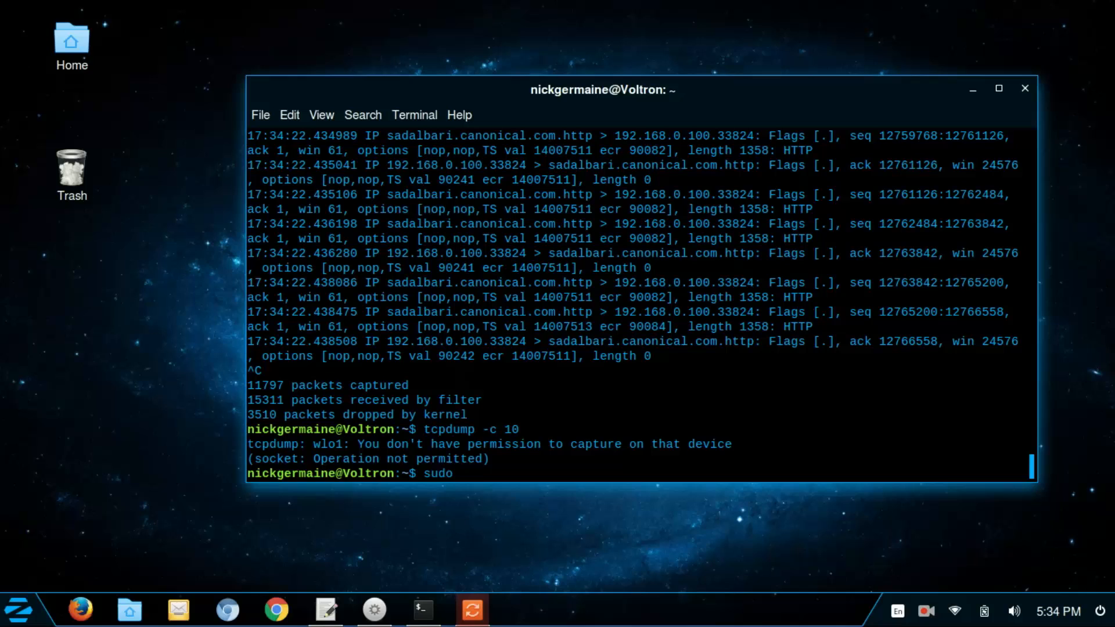
text(tcpdump -c 10)
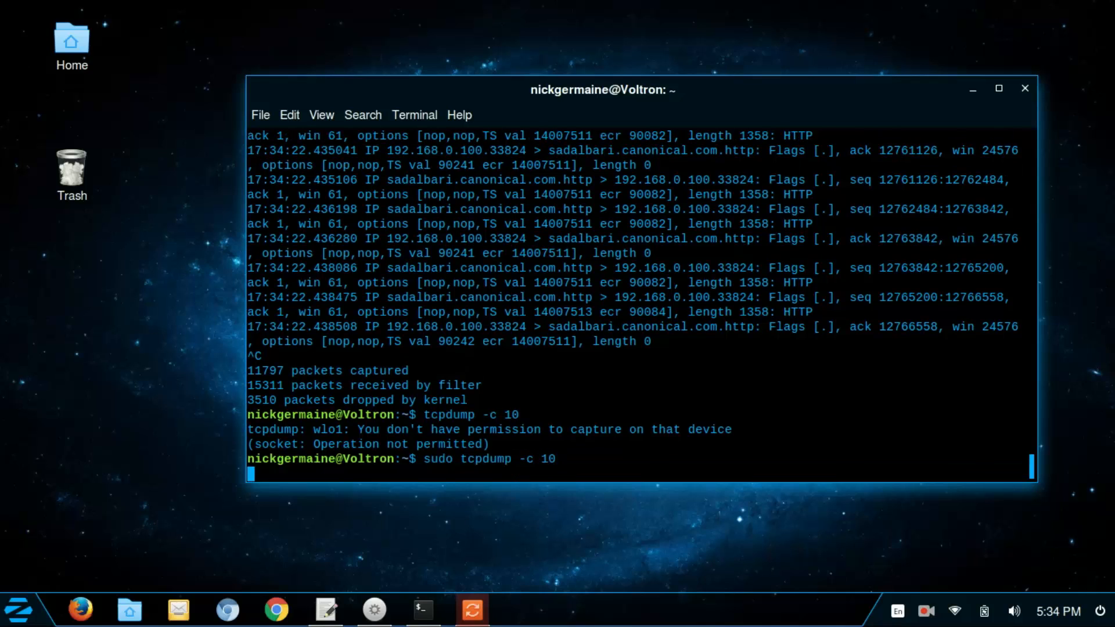
key(Return)
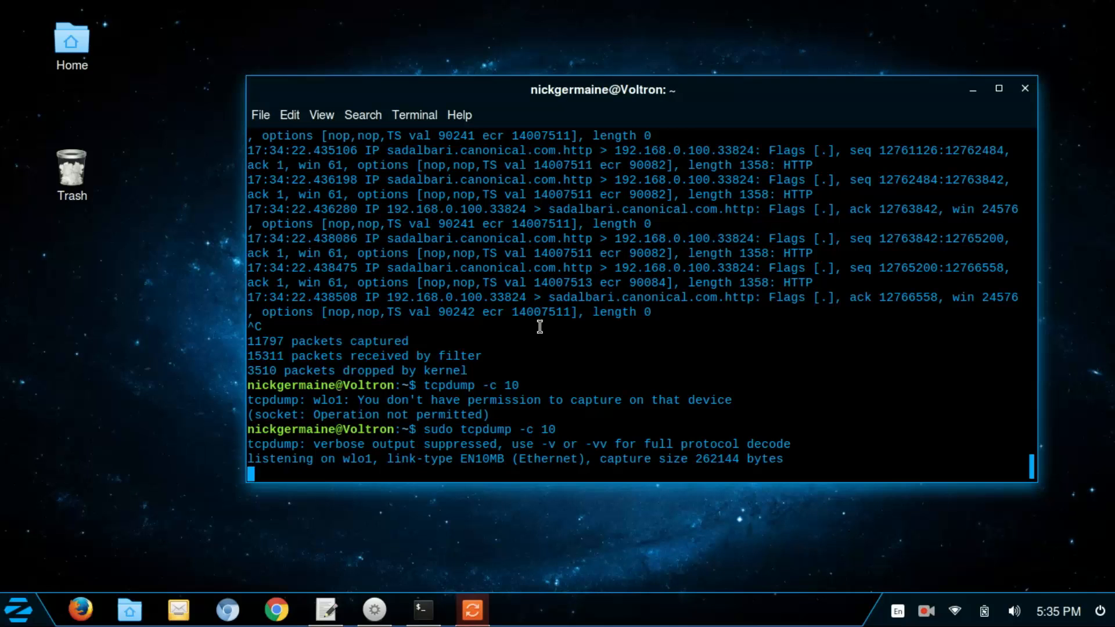
mouse_move(438, 520)
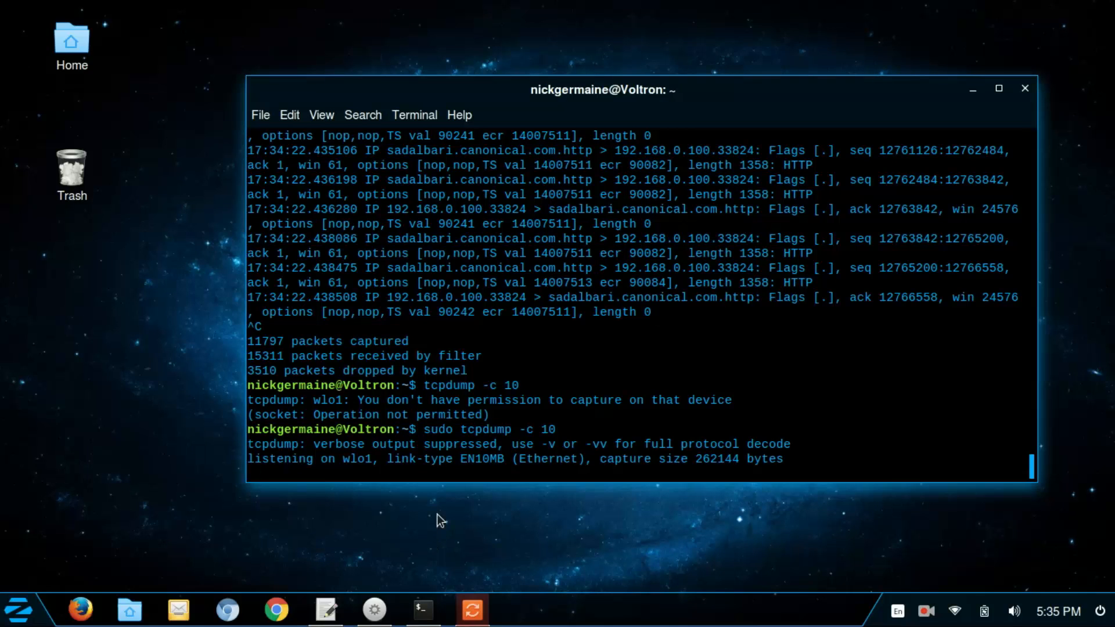